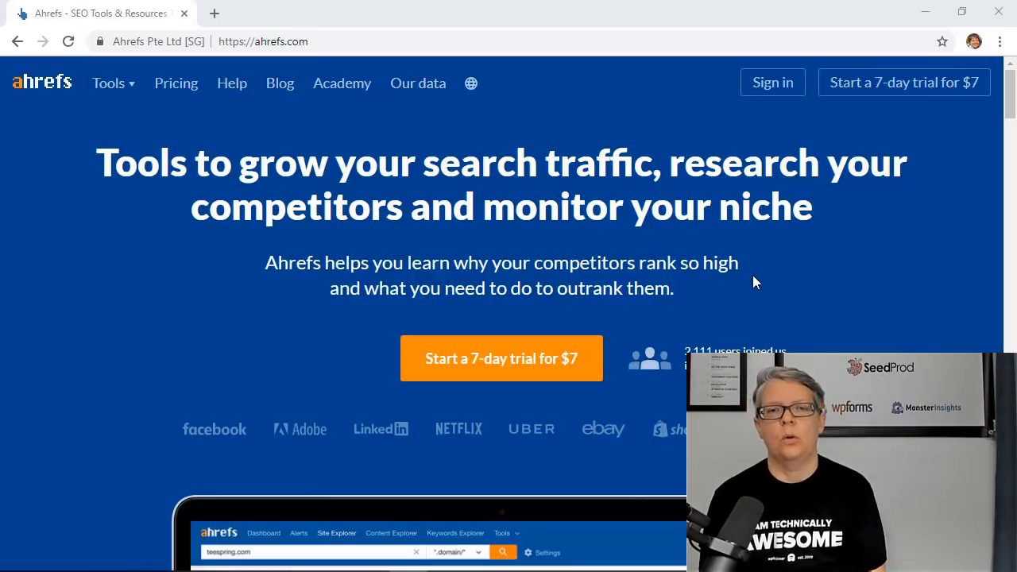
mouse_move(895, 109)
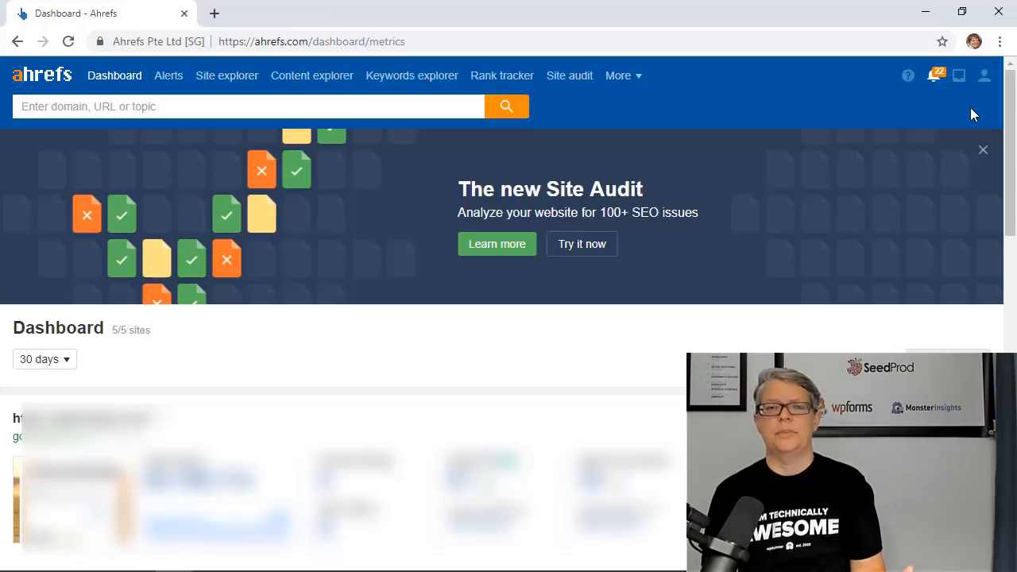
mouse_move(569, 75)
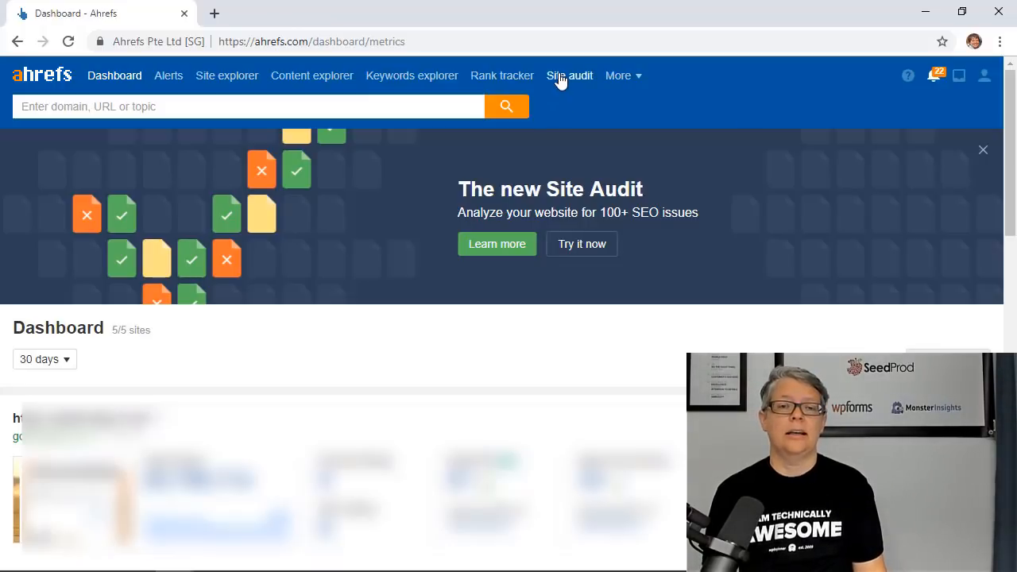
mouse_move(502, 75)
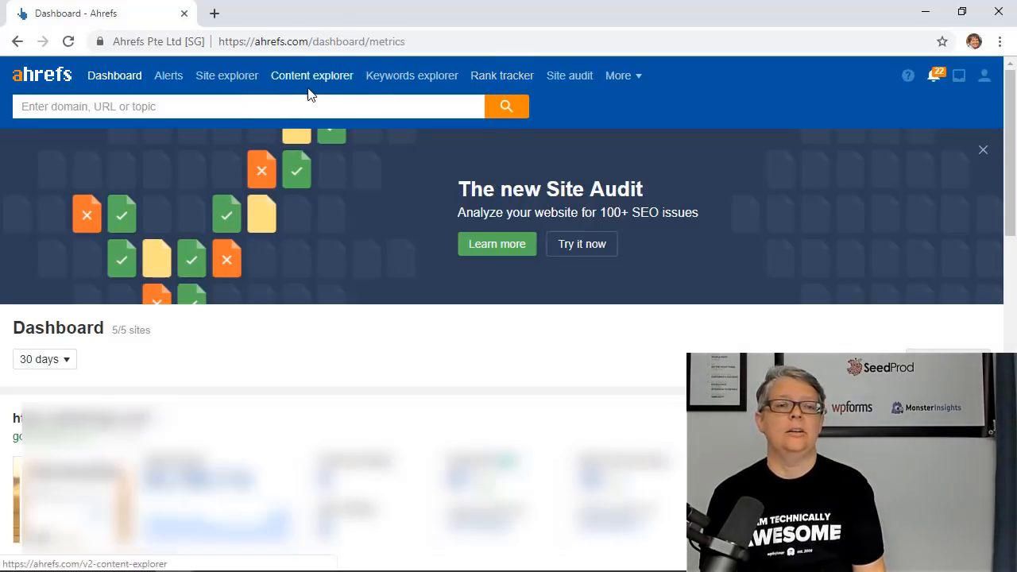
mouse_move(220, 91)
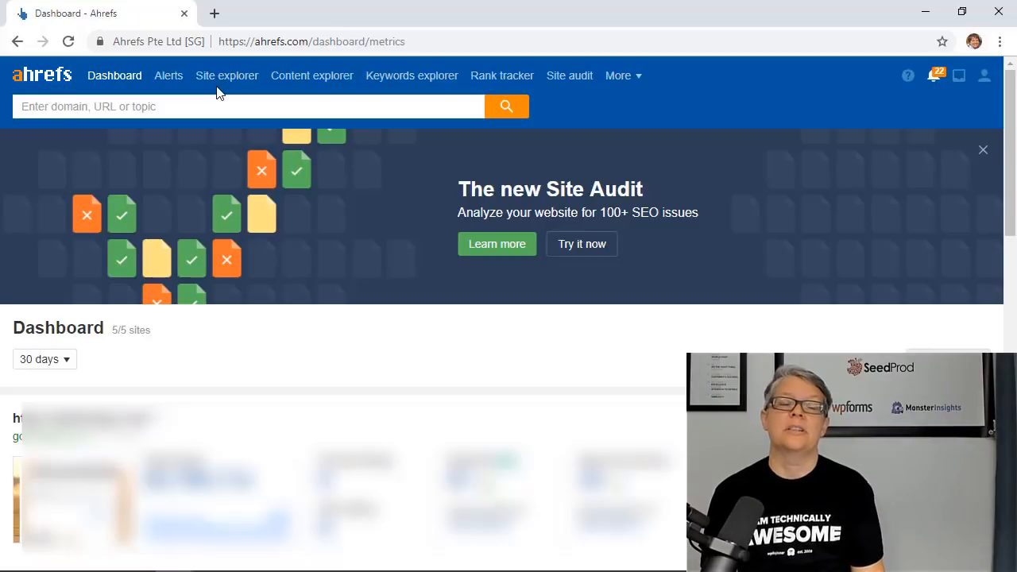
mouse_move(226, 76)
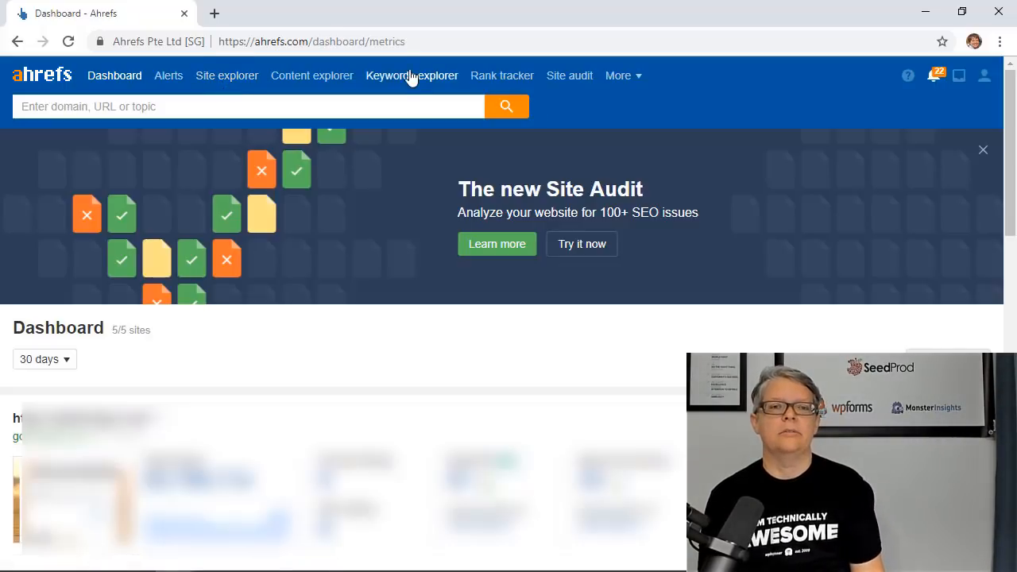
- Go to Keywords Explorer from the top navigation bar
click(412, 76)
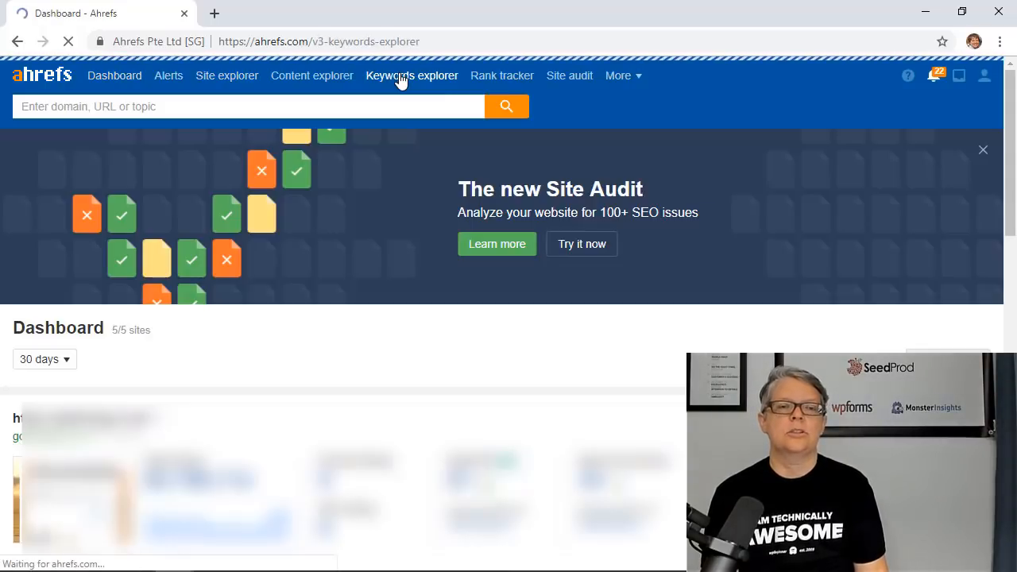
click(412, 75)
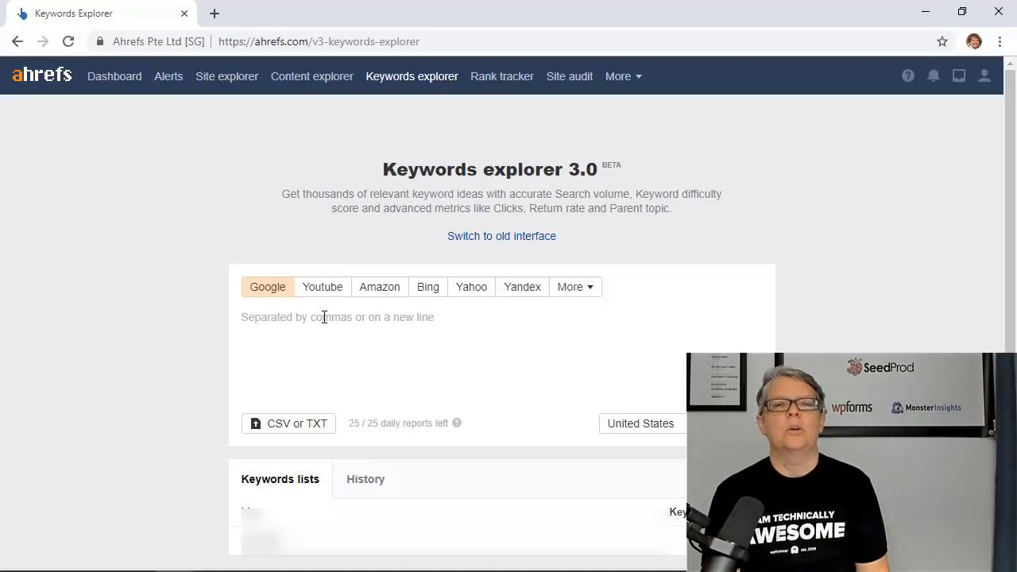
mouse_move(384, 336)
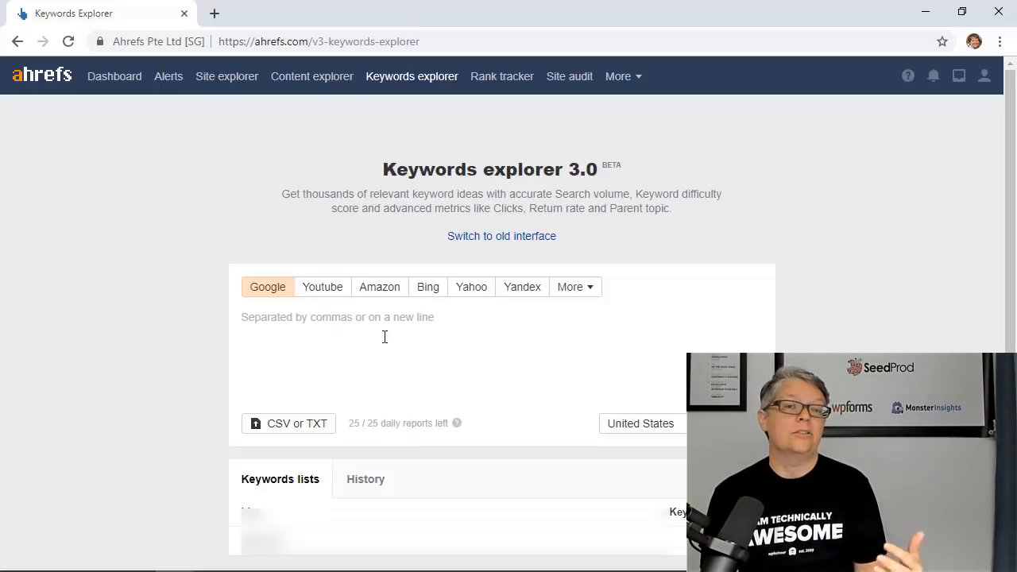
mouse_move(322, 287)
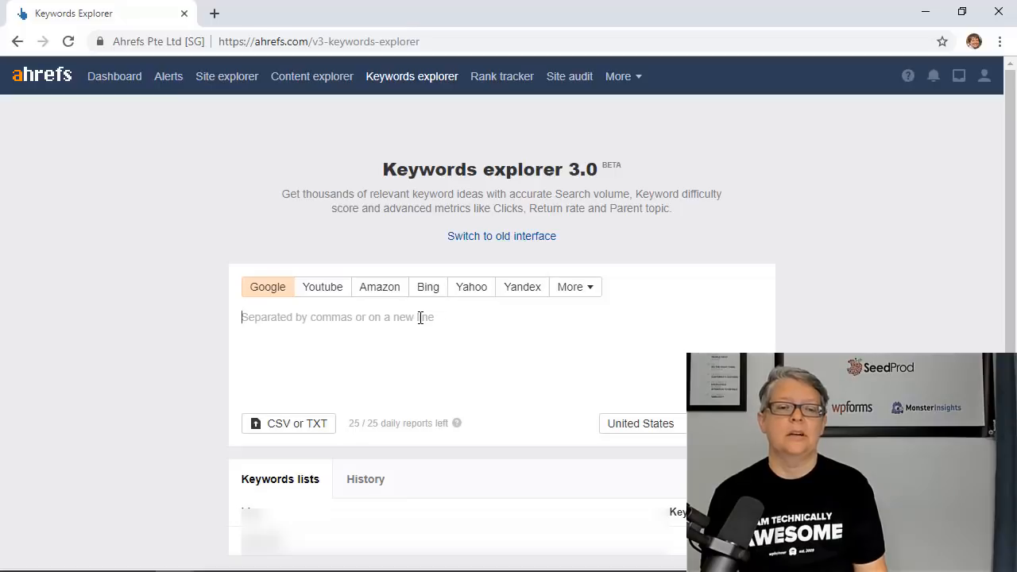
mouse_move(576, 287)
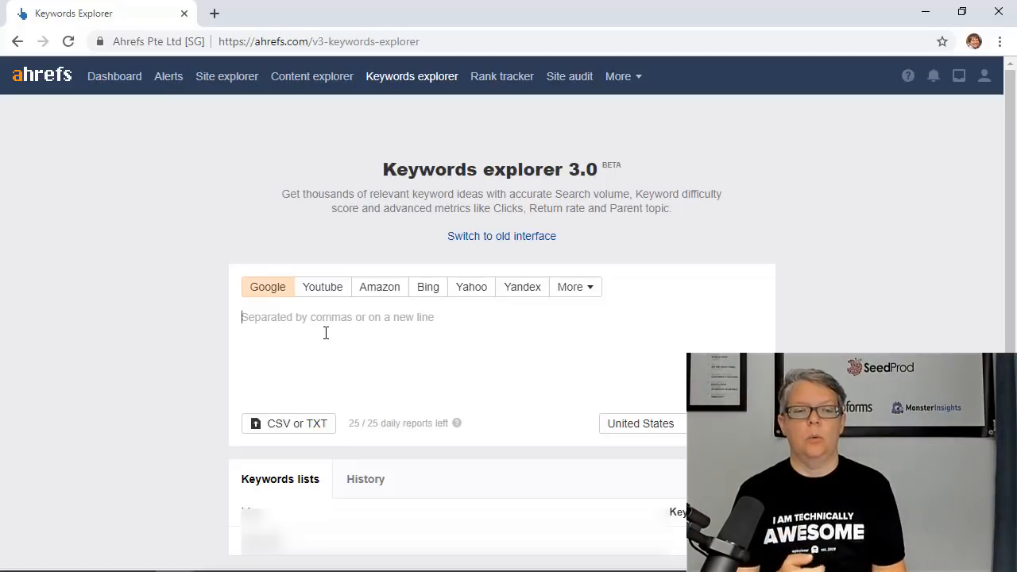
- Search the keyword 'camping' in Keywords Explorer to load its overview
text(camping)
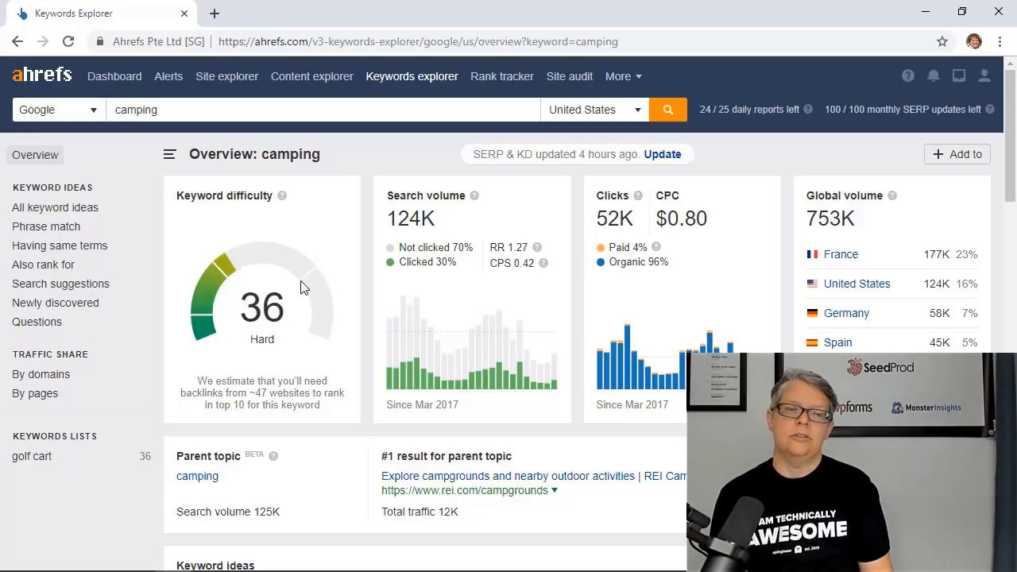
mouse_move(246, 256)
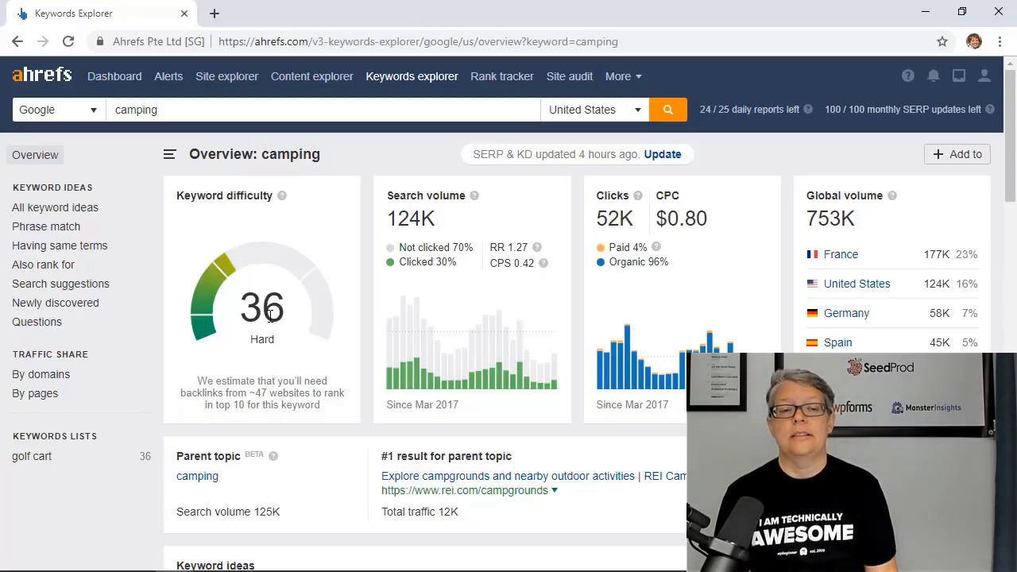
mouse_move(316, 288)
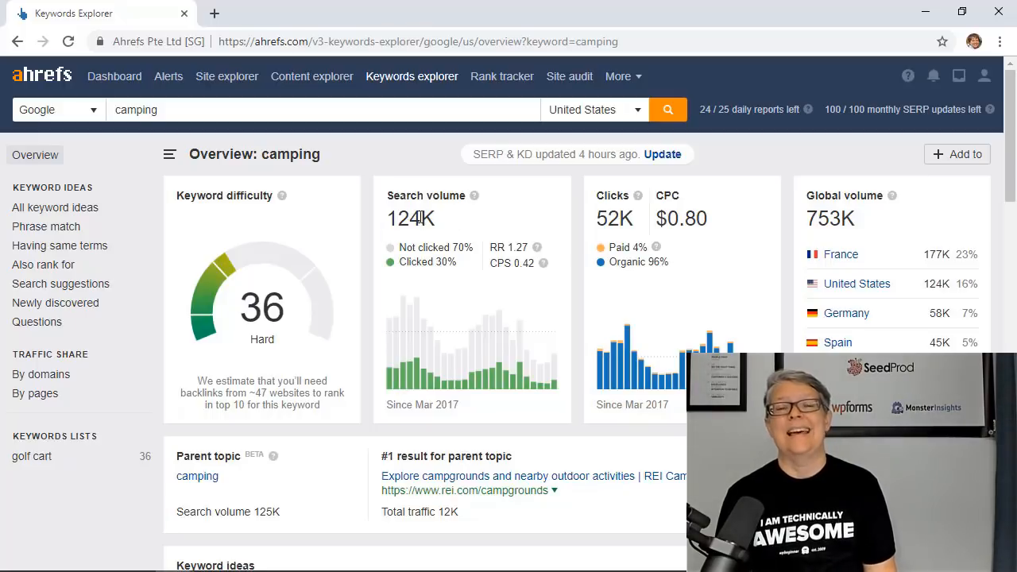
mouse_move(413, 389)
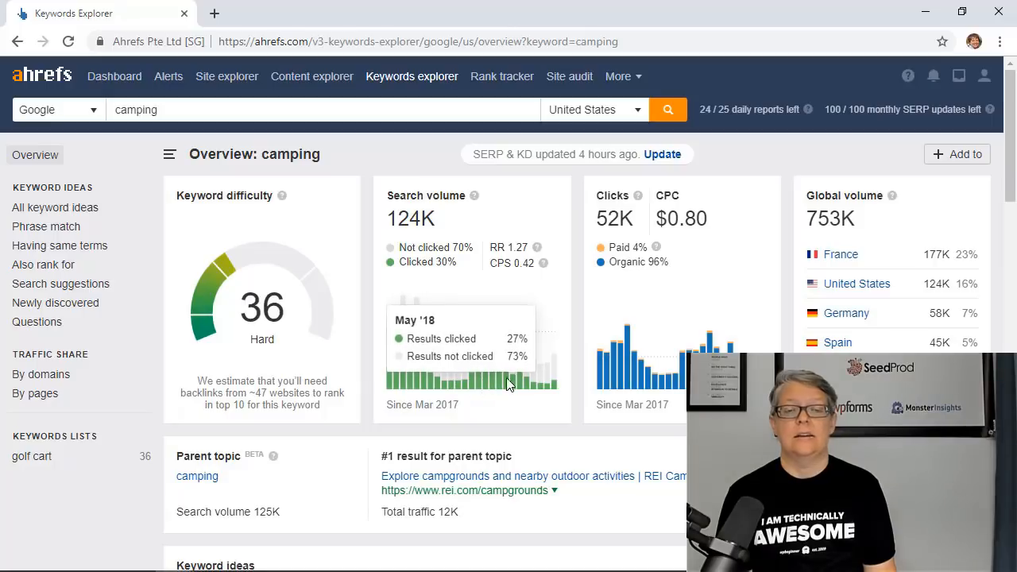
mouse_move(550, 389)
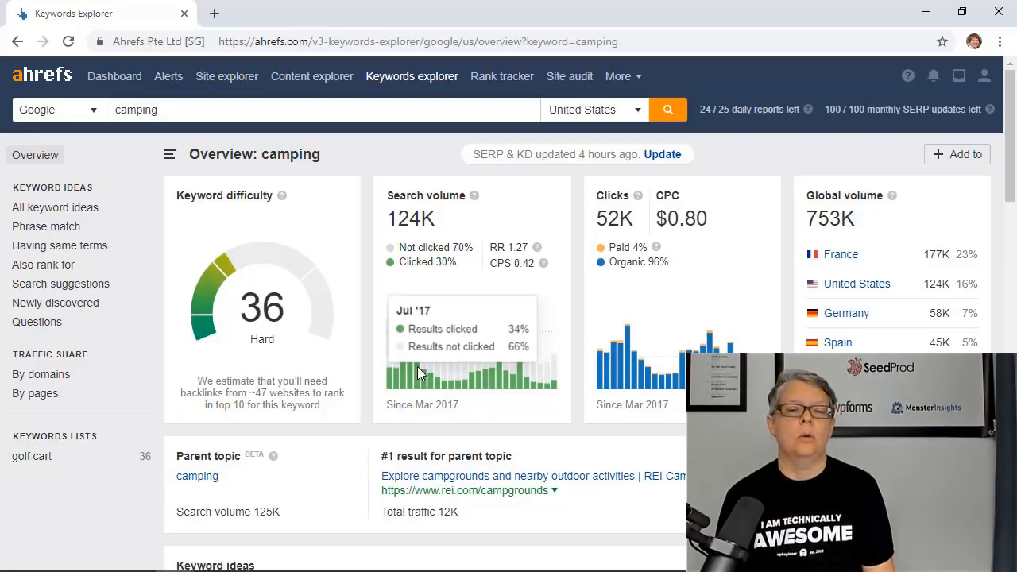
mouse_move(512, 419)
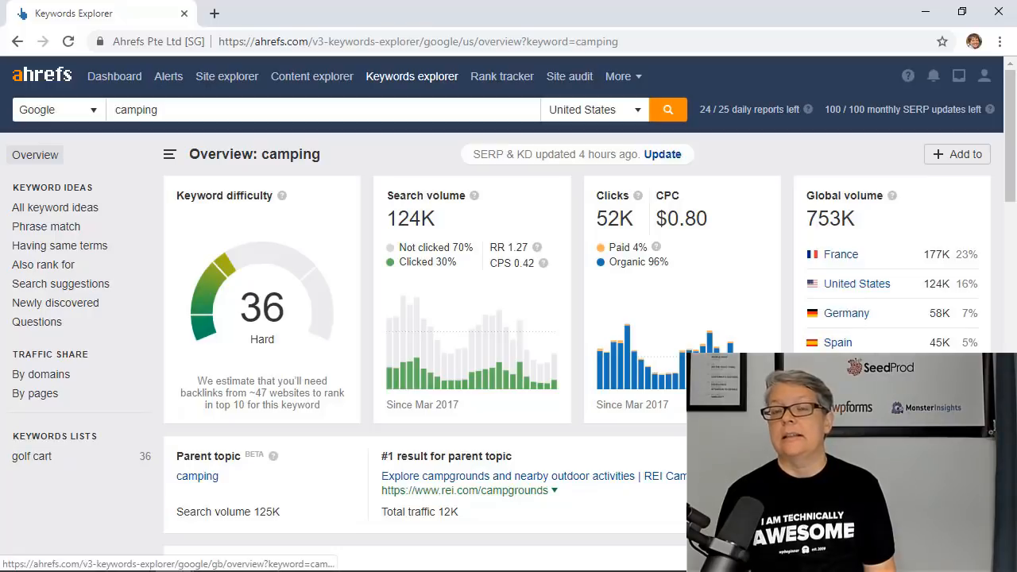
mouse_move(840, 253)
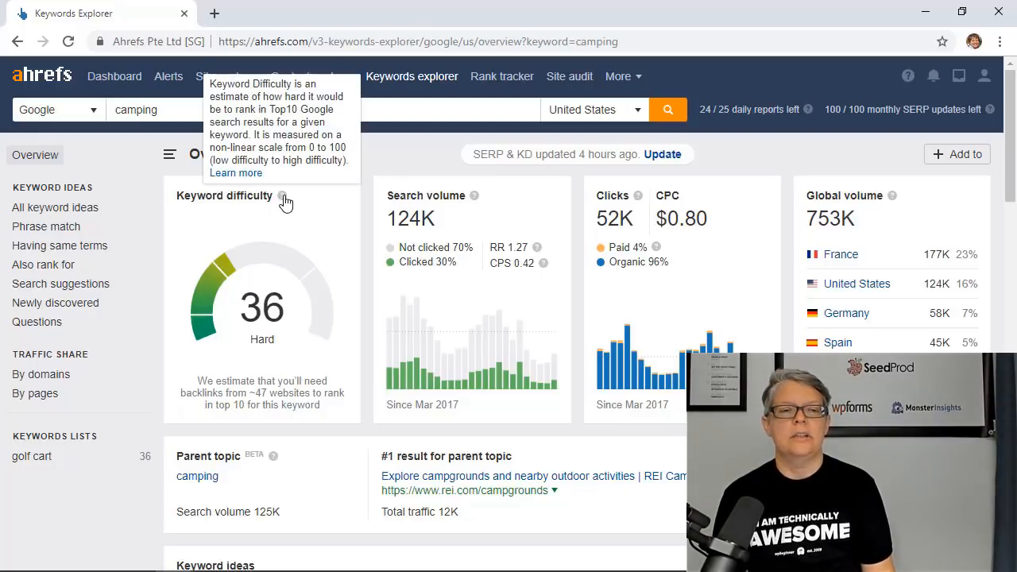
mouse_move(474, 196)
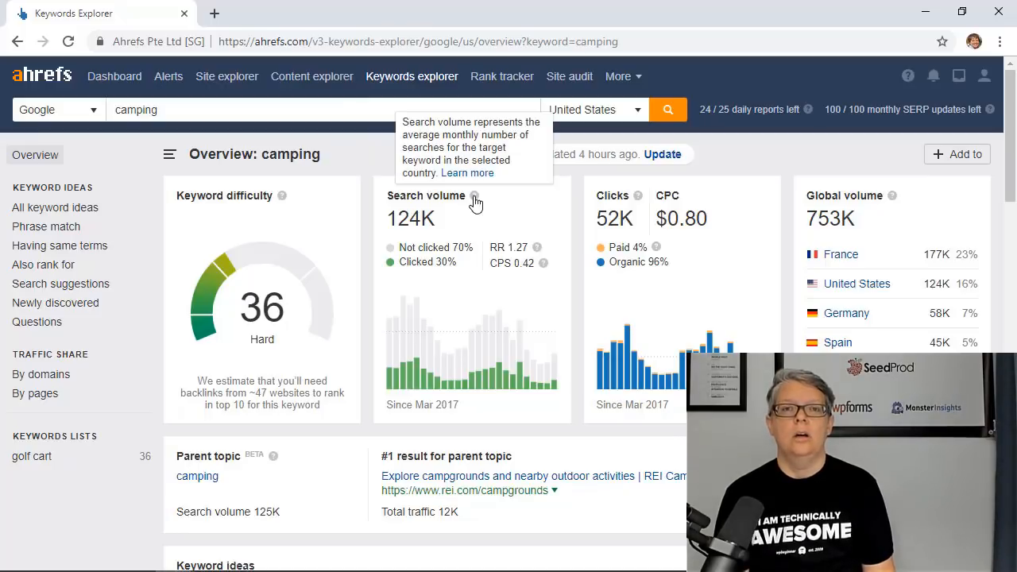
mouse_move(635, 195)
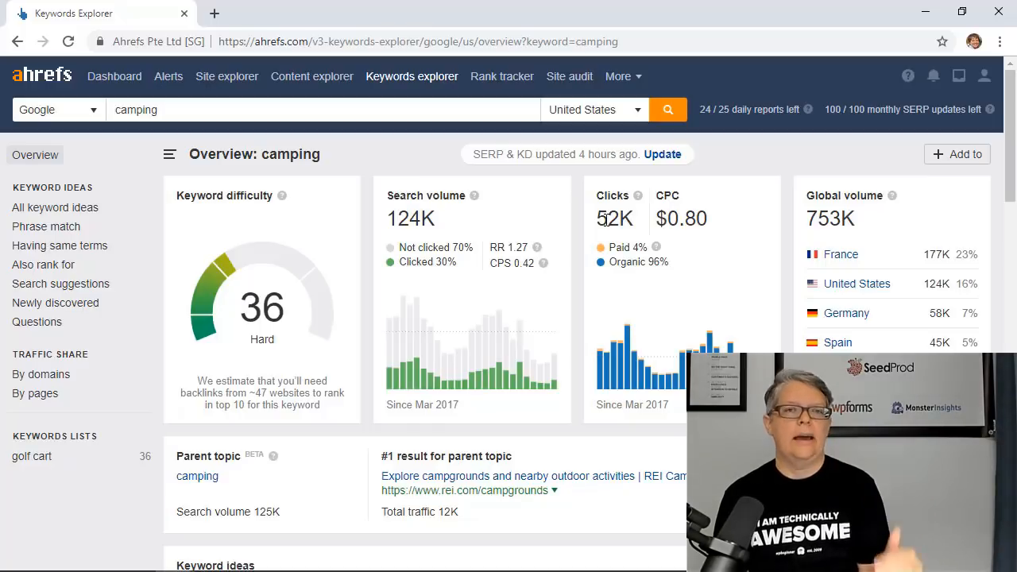
- Scroll the camping overview down to the Keyword ideas panel and its Questions list
scroll(down, 3)
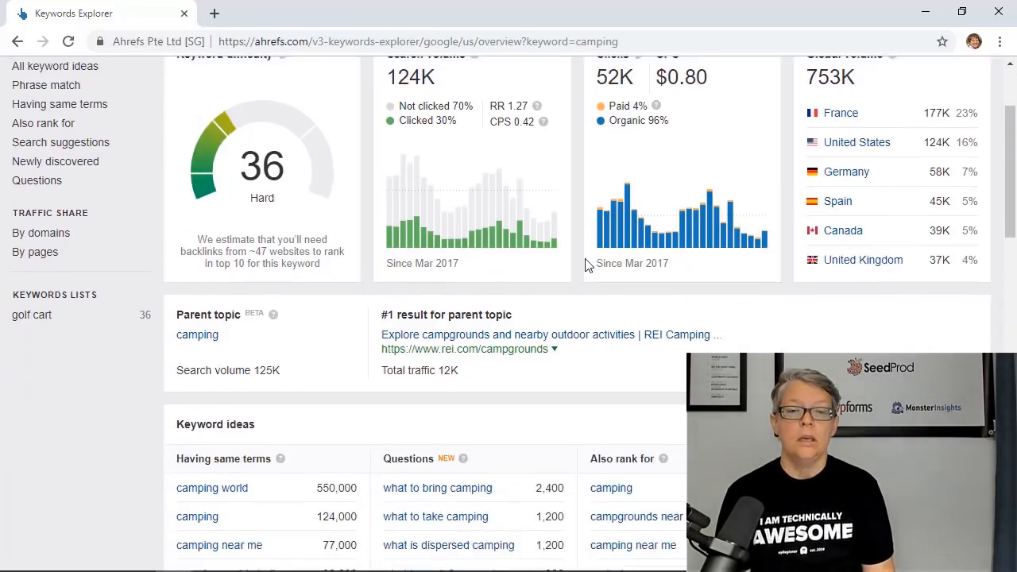
scroll(down, 3)
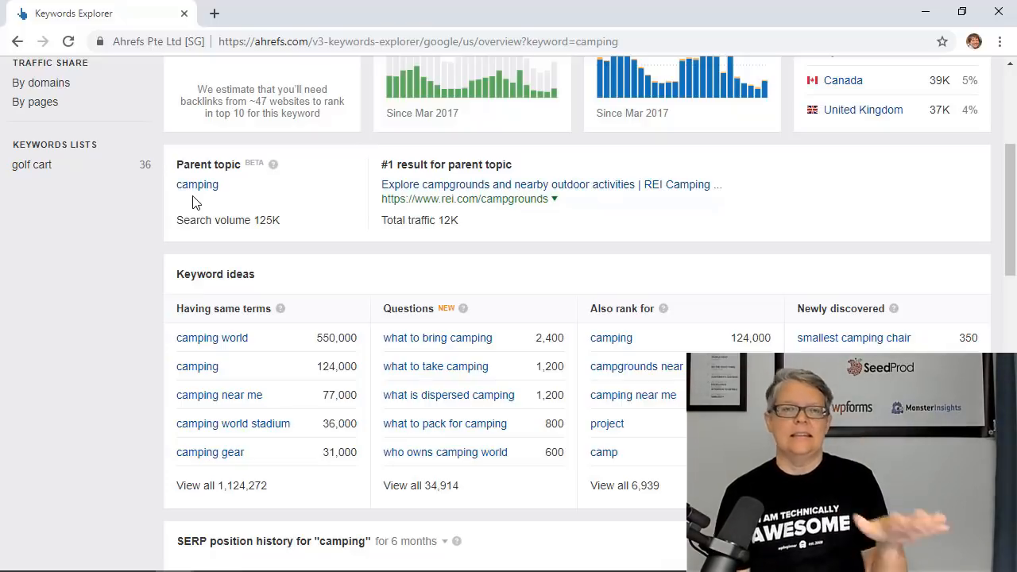
mouse_move(169, 212)
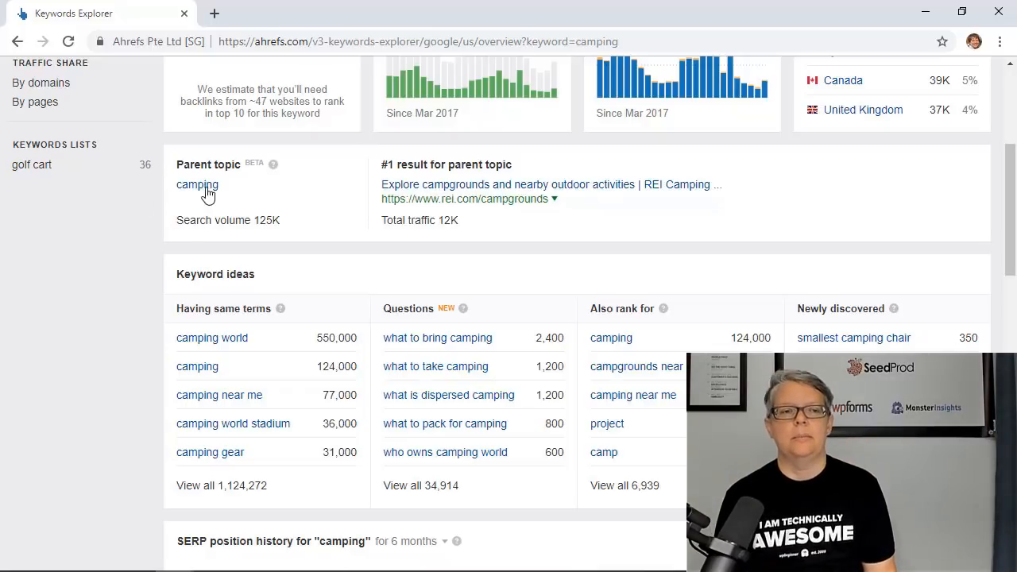
mouse_move(278, 205)
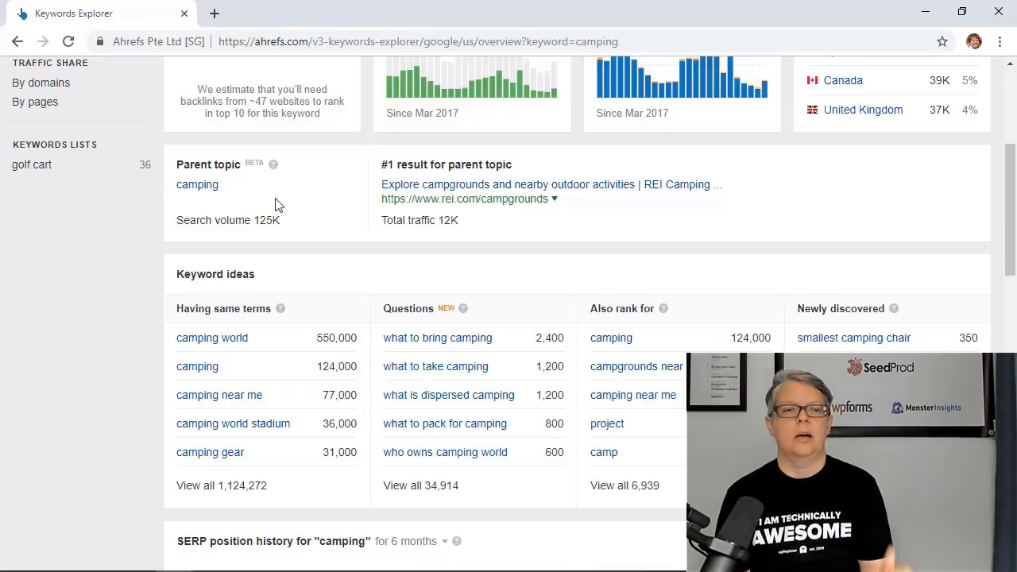
mouse_move(413, 211)
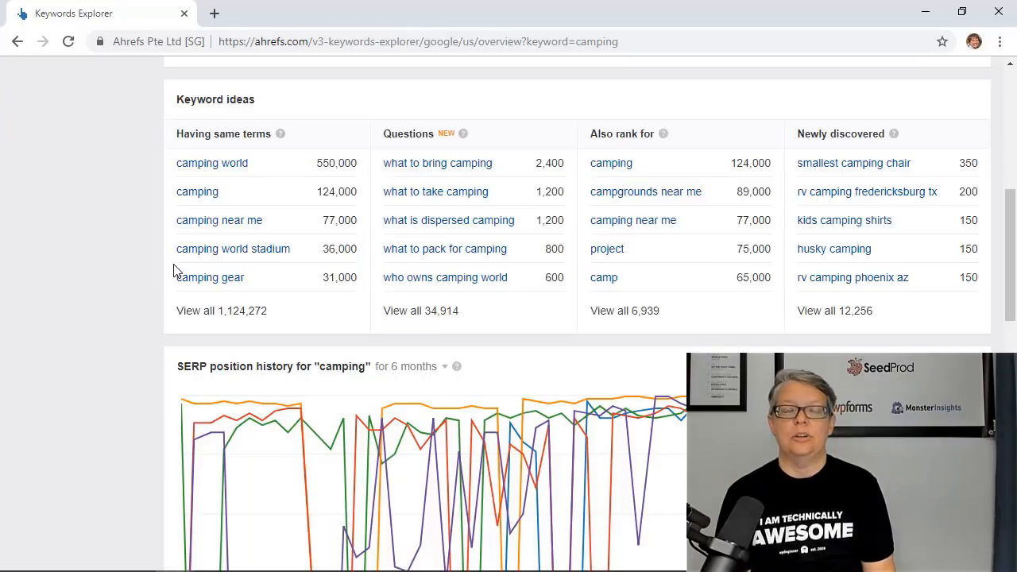
- Scroll further down to the six-month SERP position history chart for camping
scroll(down, 3)
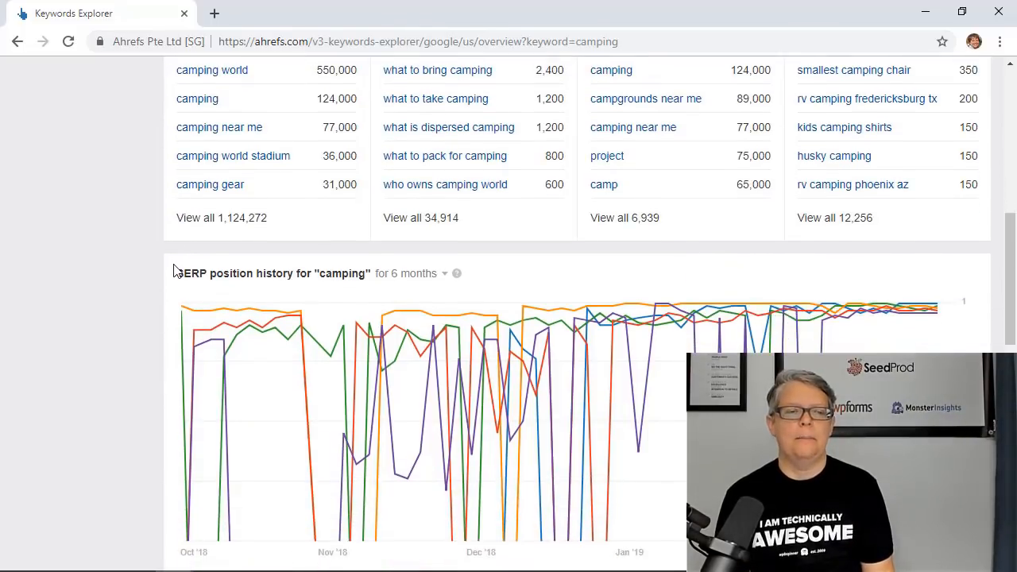
scroll(down, 3)
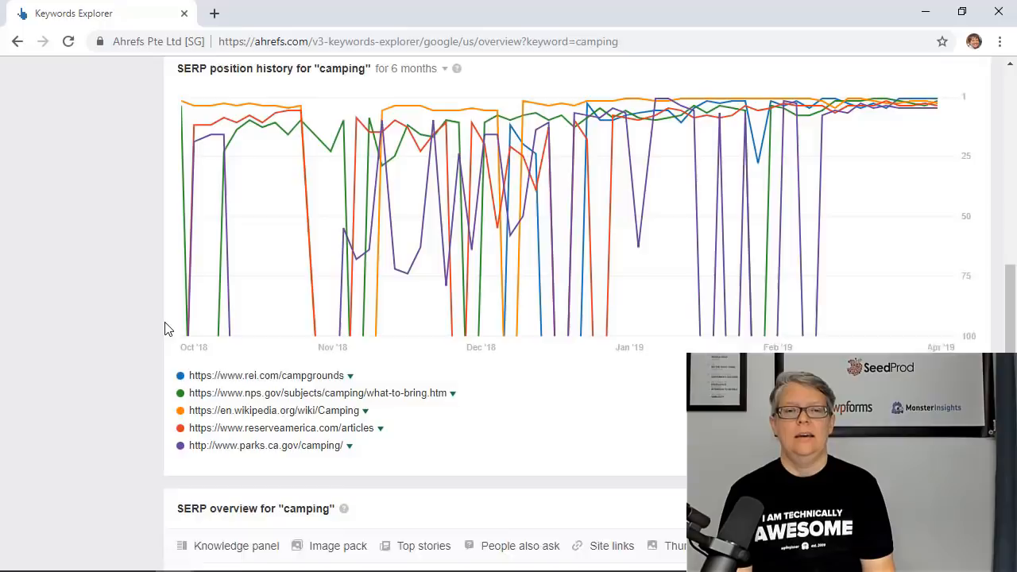
scroll(down, 3)
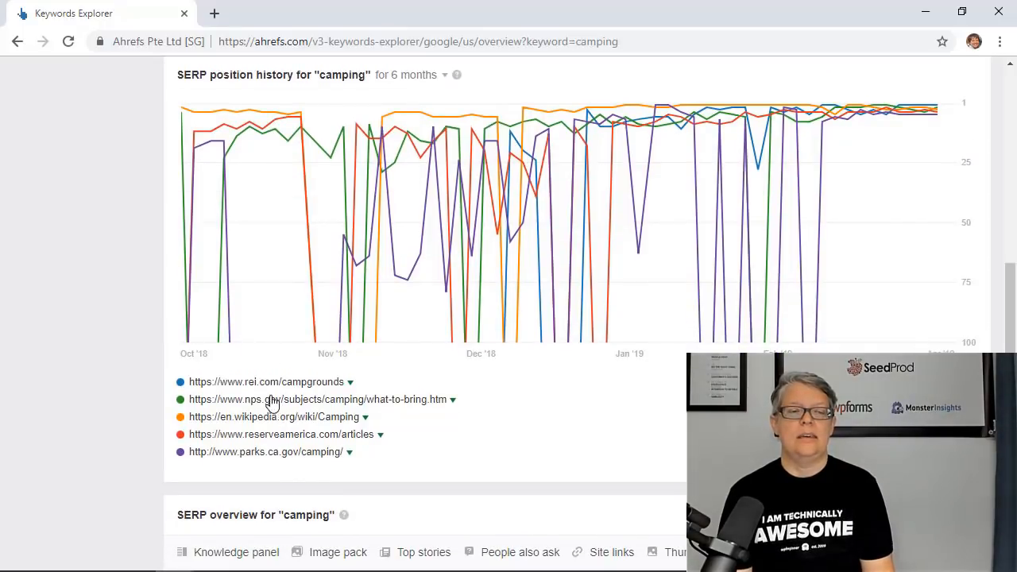
mouse_move(496, 139)
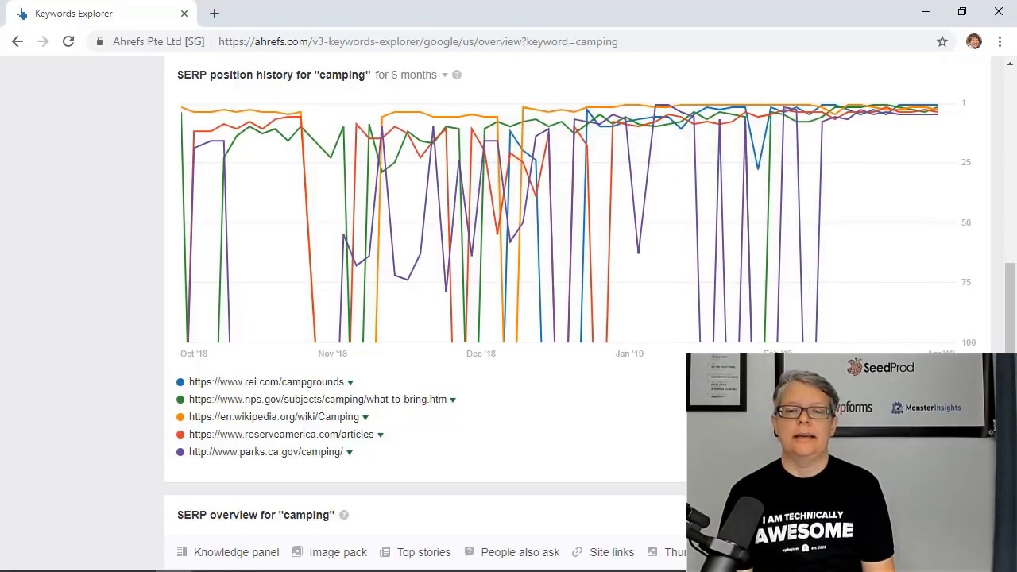
scroll(down, 3)
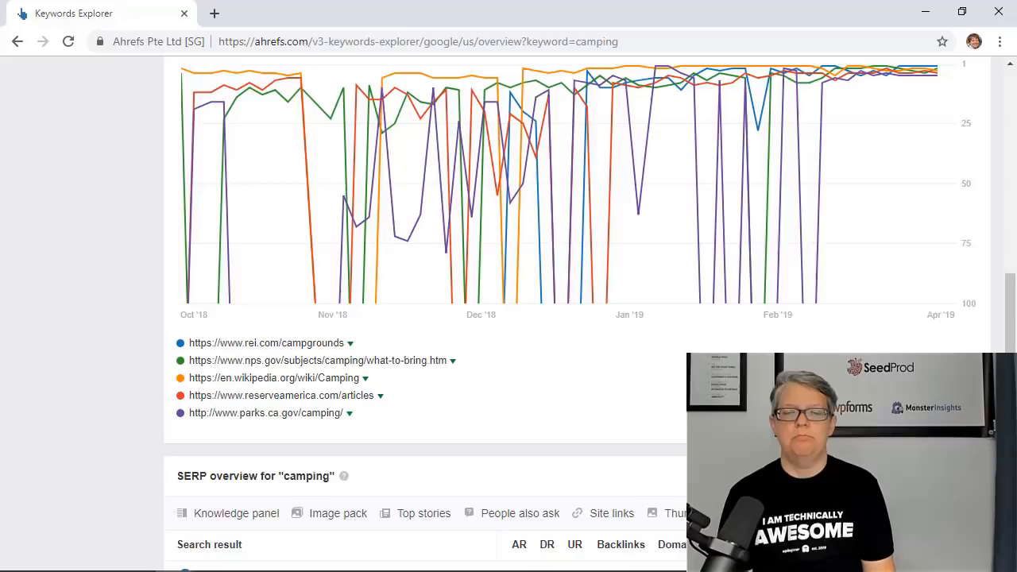
- Scroll through the SERP overview table, then switch to the live 'camping - Google Search' tab
scroll(down, 3)
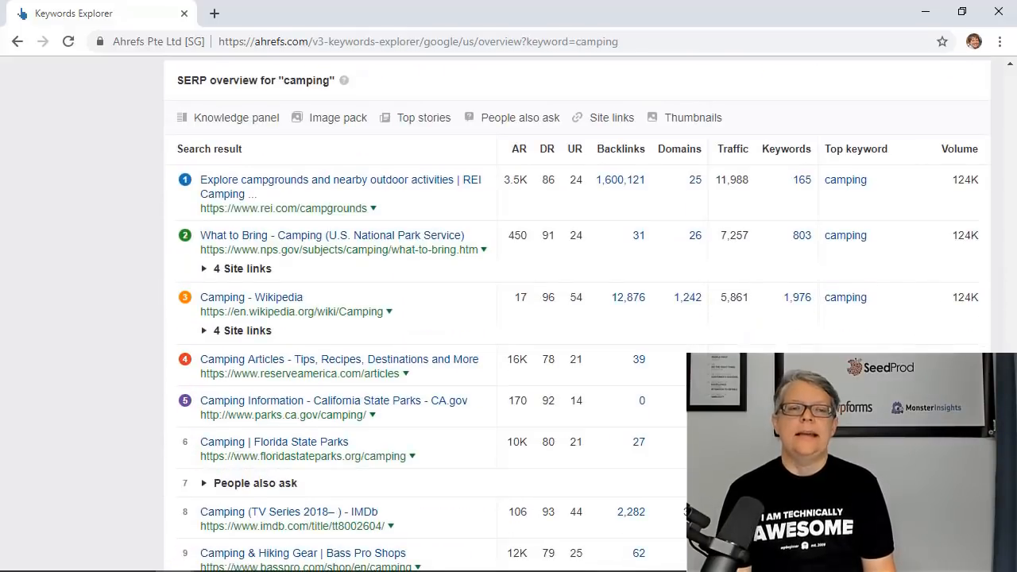
scroll(down, 3)
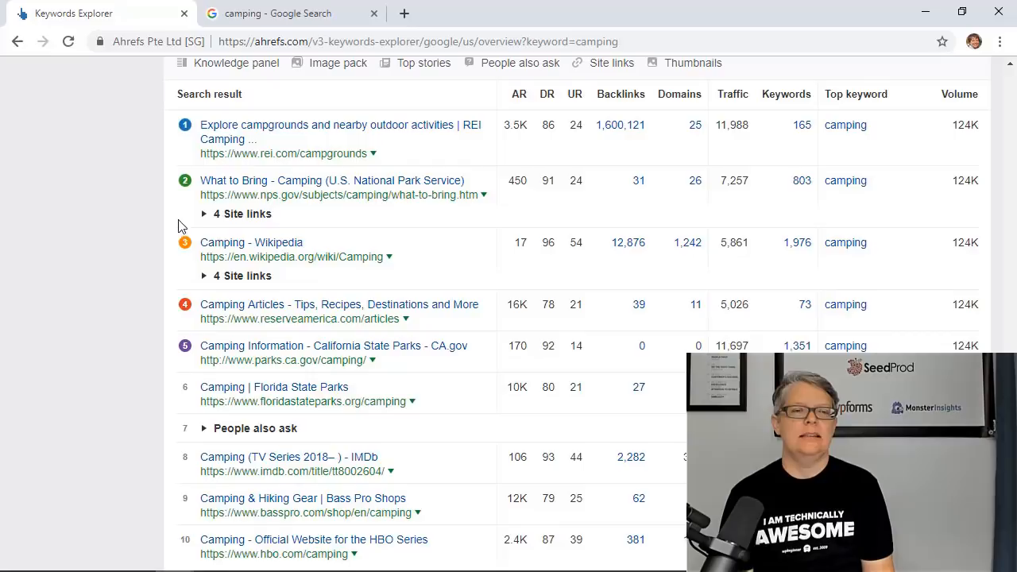
mouse_move(187, 278)
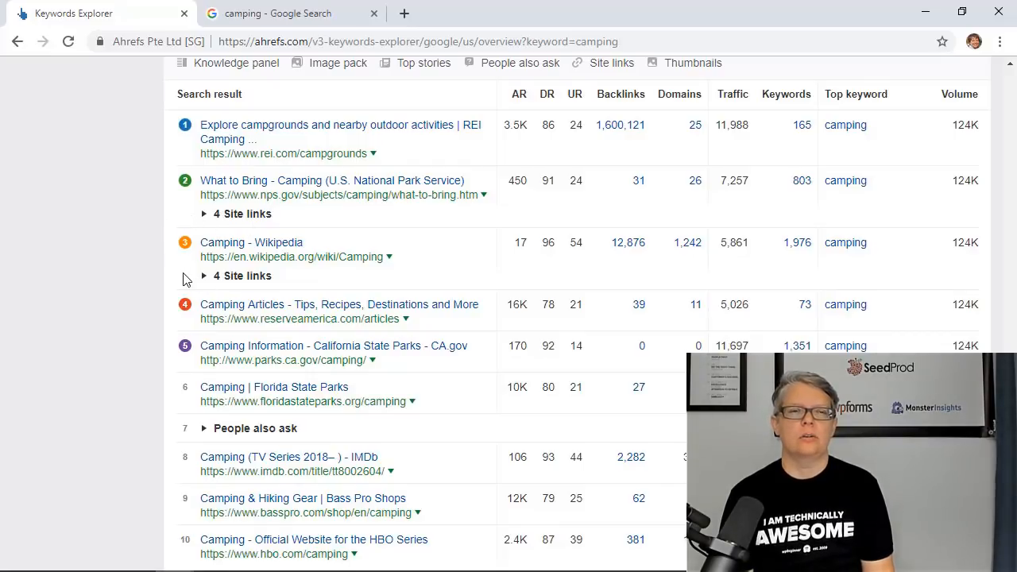
scroll(down, 3)
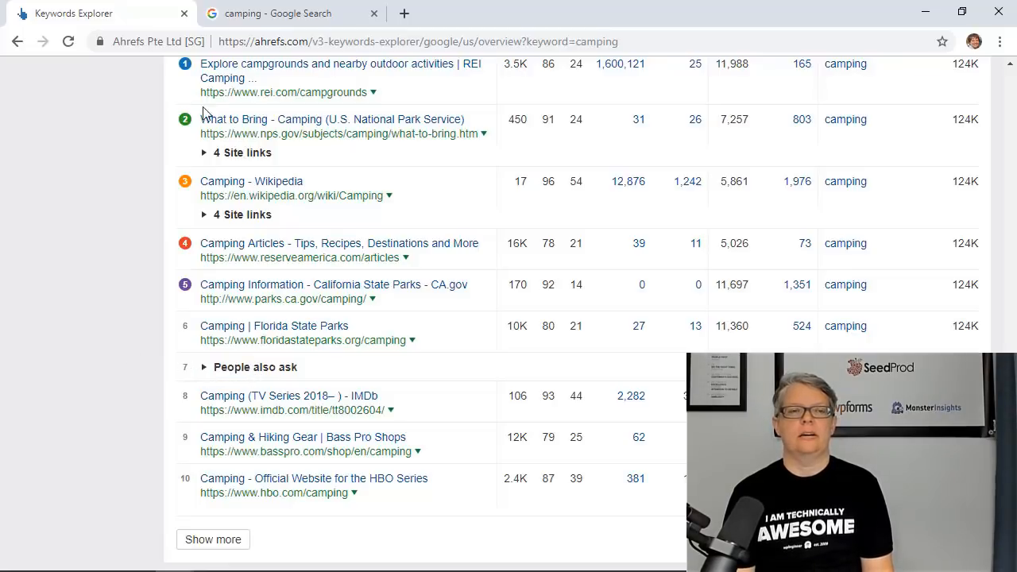
click(290, 13)
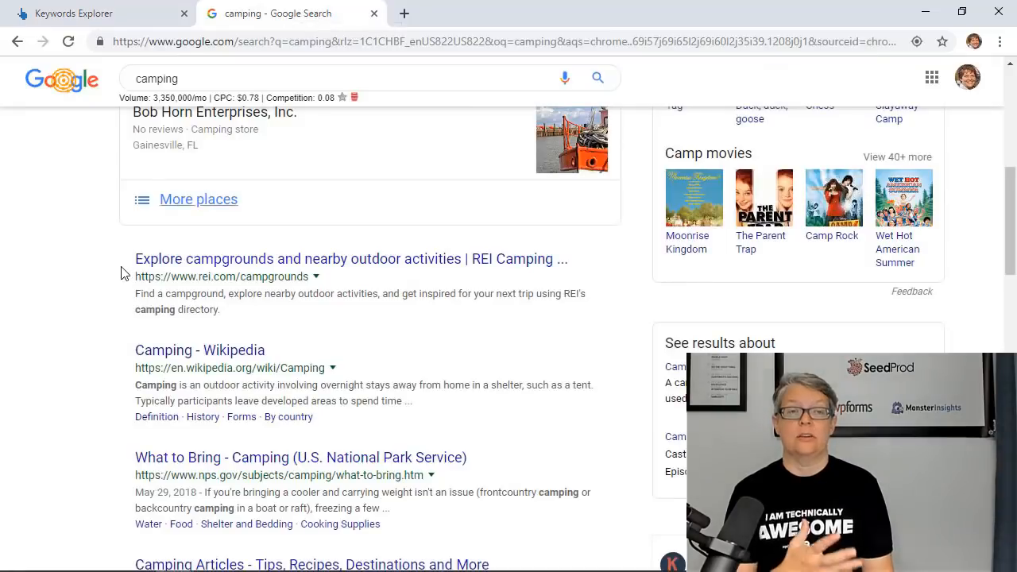
- Scroll through the Google results for camping and return to the Keywords Explorer tab
scroll(down, 3)
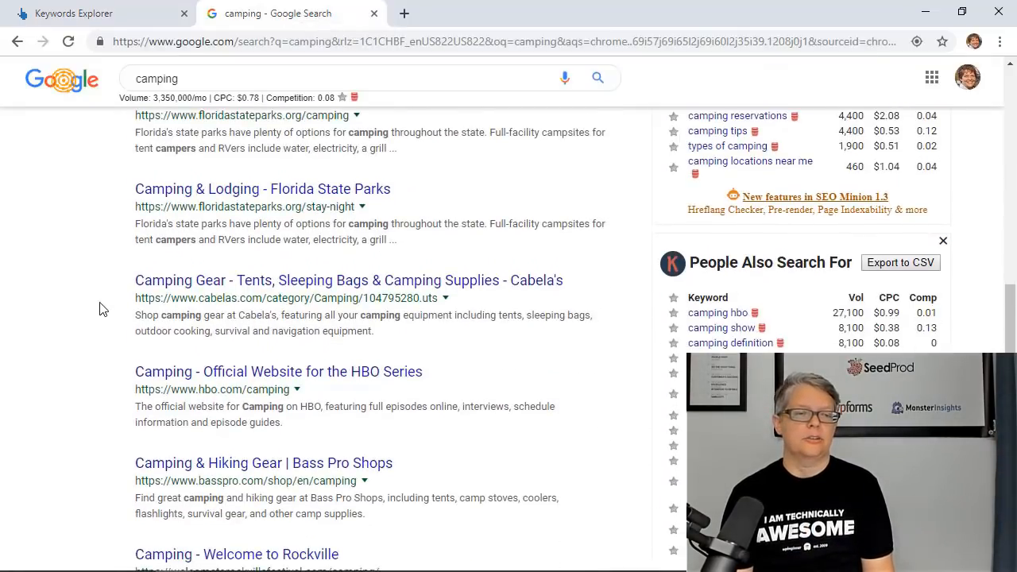
scroll(down, 3)
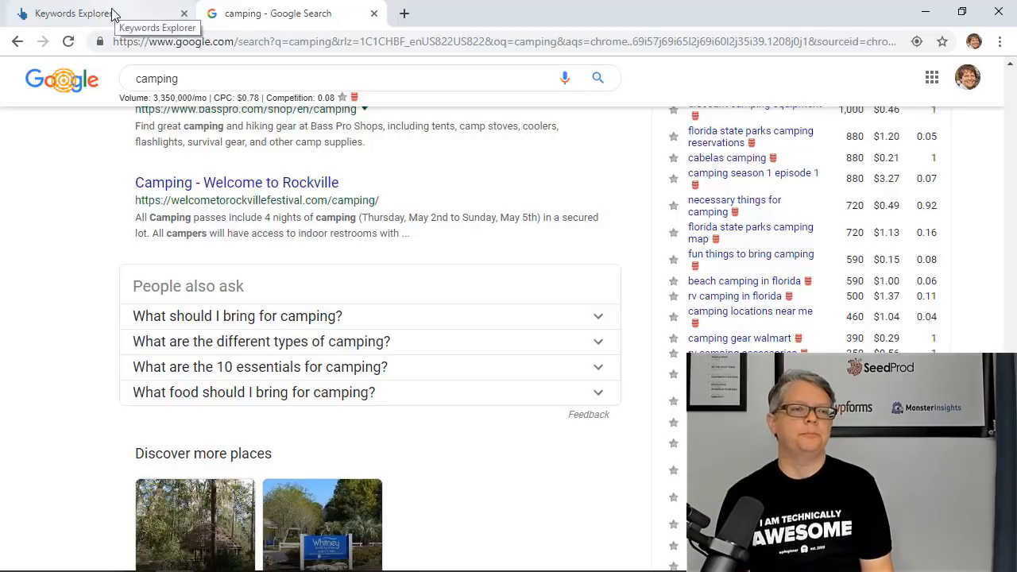
click(71, 13)
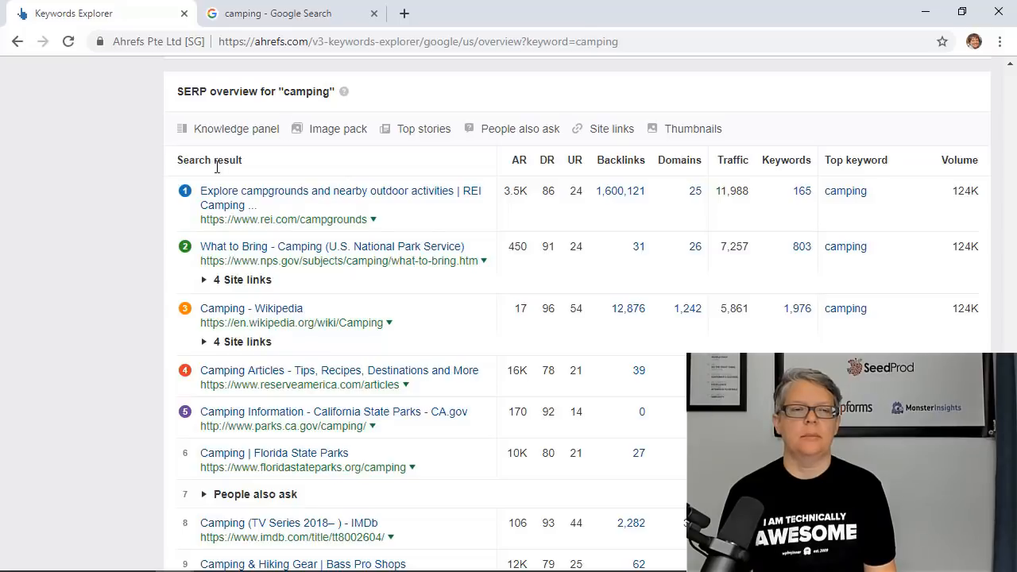
mouse_move(292, 225)
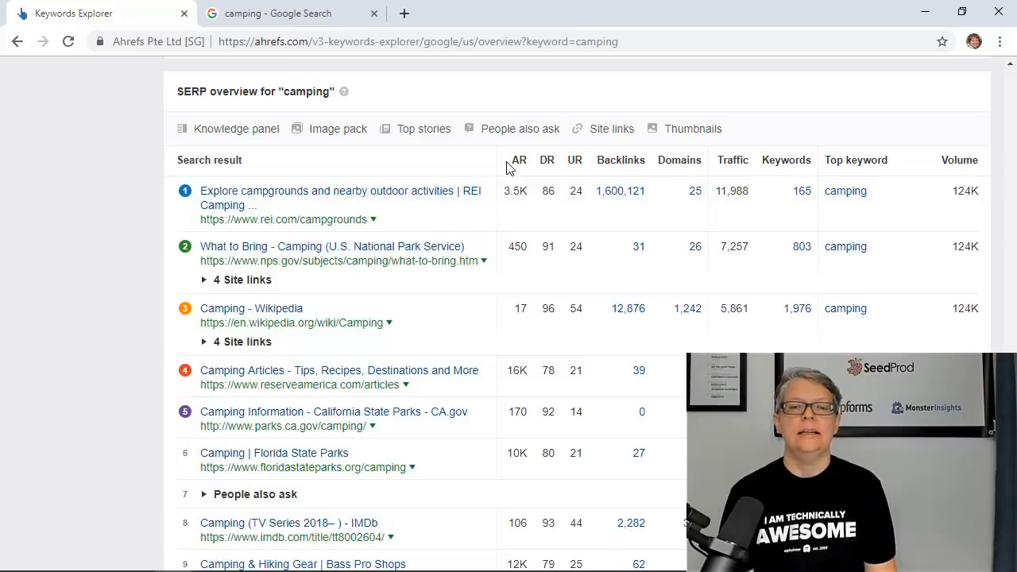
mouse_move(517, 159)
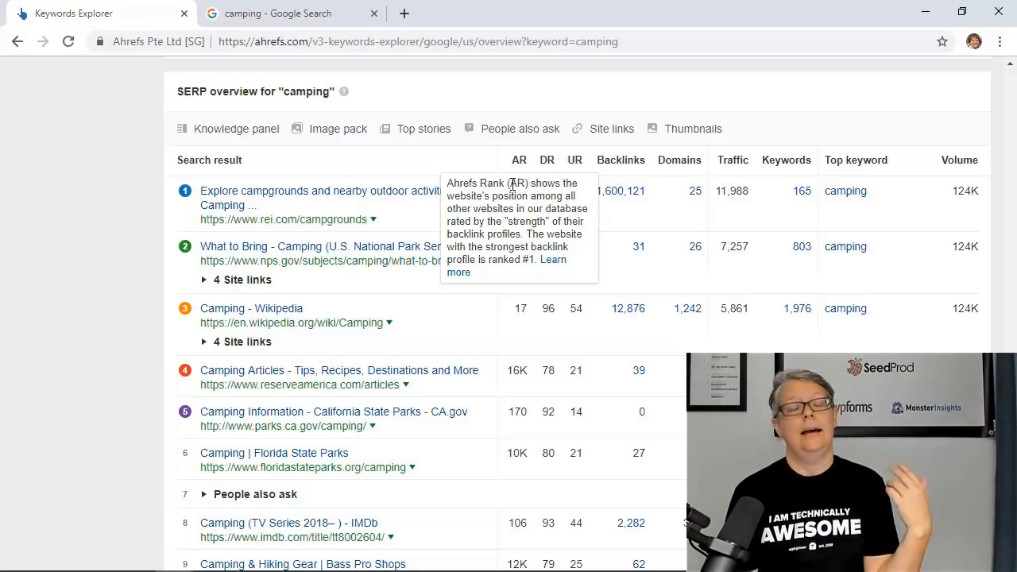
mouse_move(530, 100)
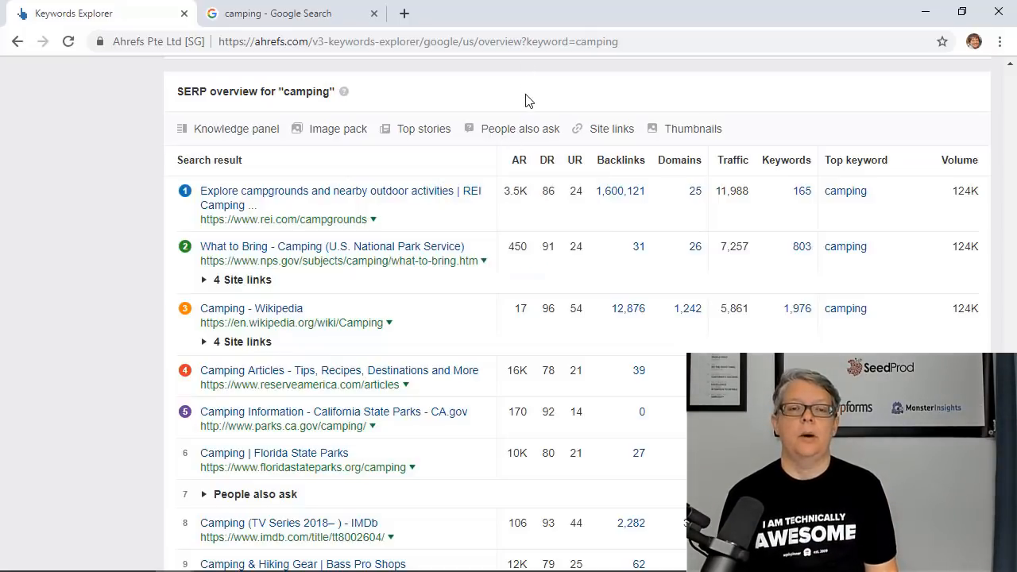
mouse_move(516, 163)
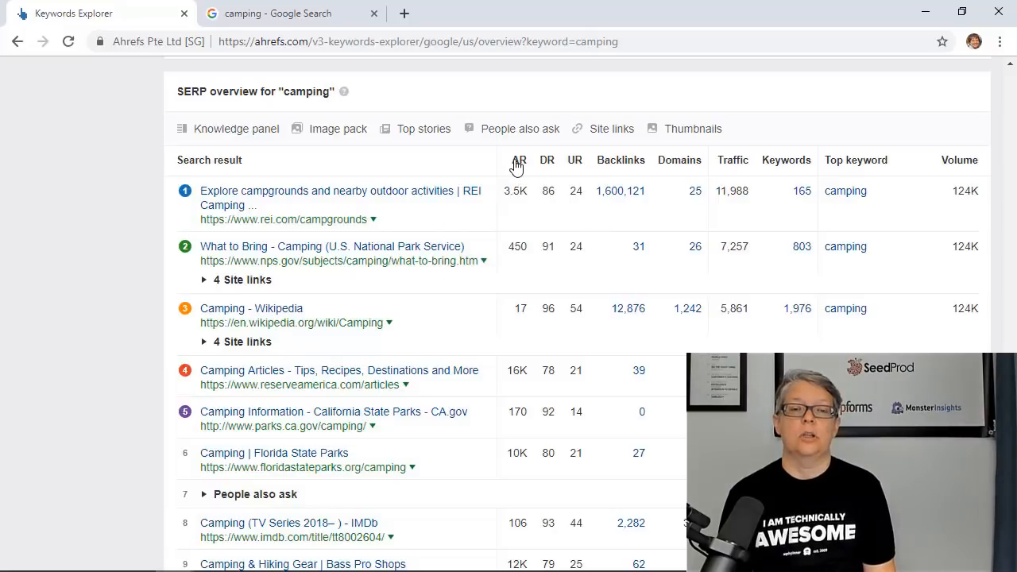
mouse_move(519, 160)
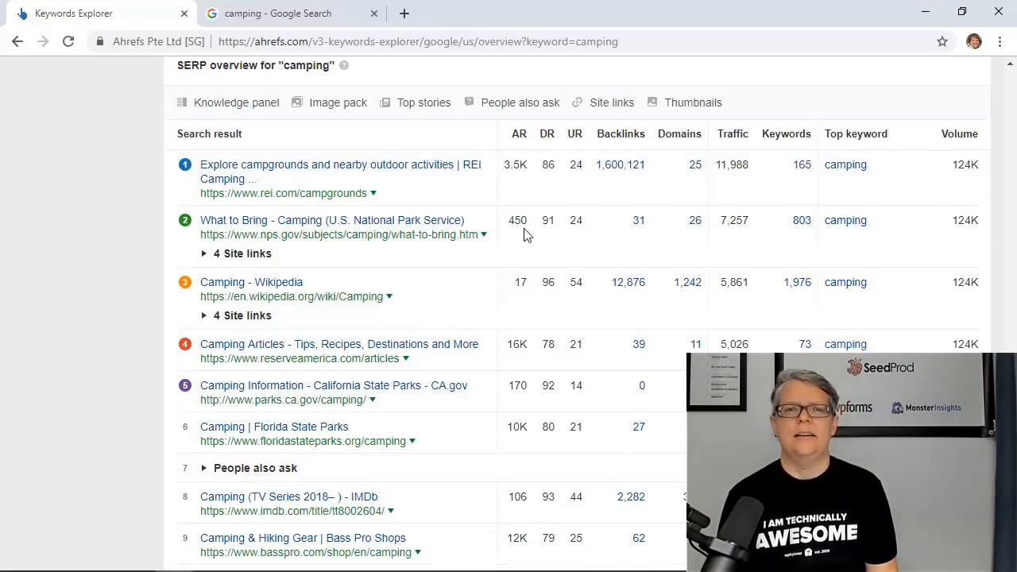
- Scroll the camping SERP overview table down to its tenth result
scroll(down, 3)
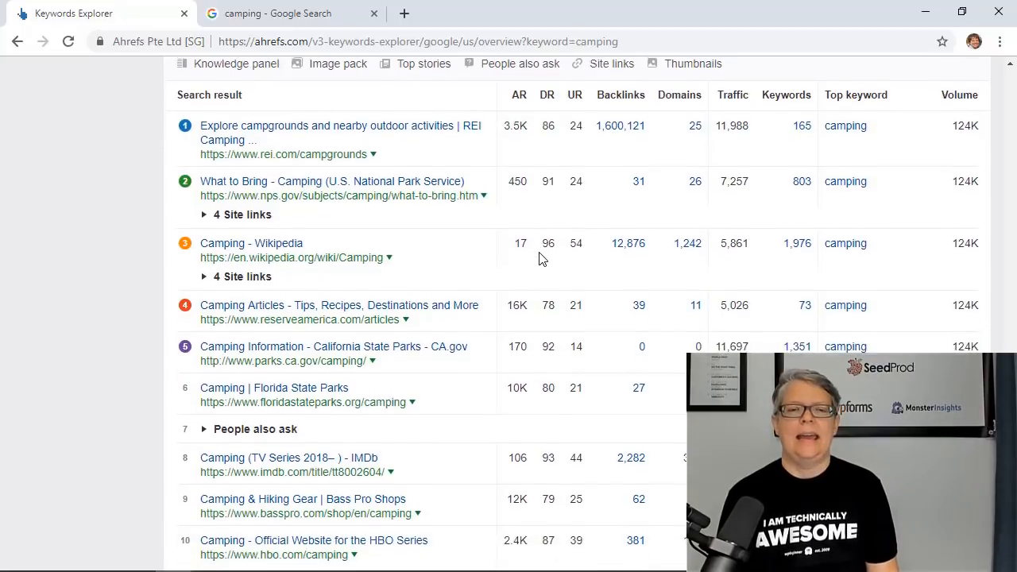
scroll(down, 3)
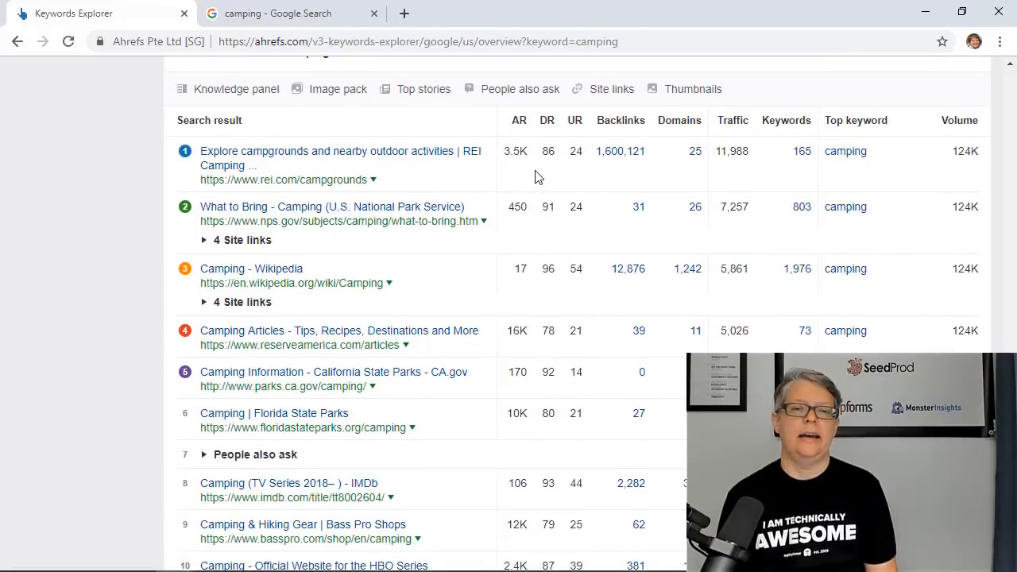
mouse_move(567, 471)
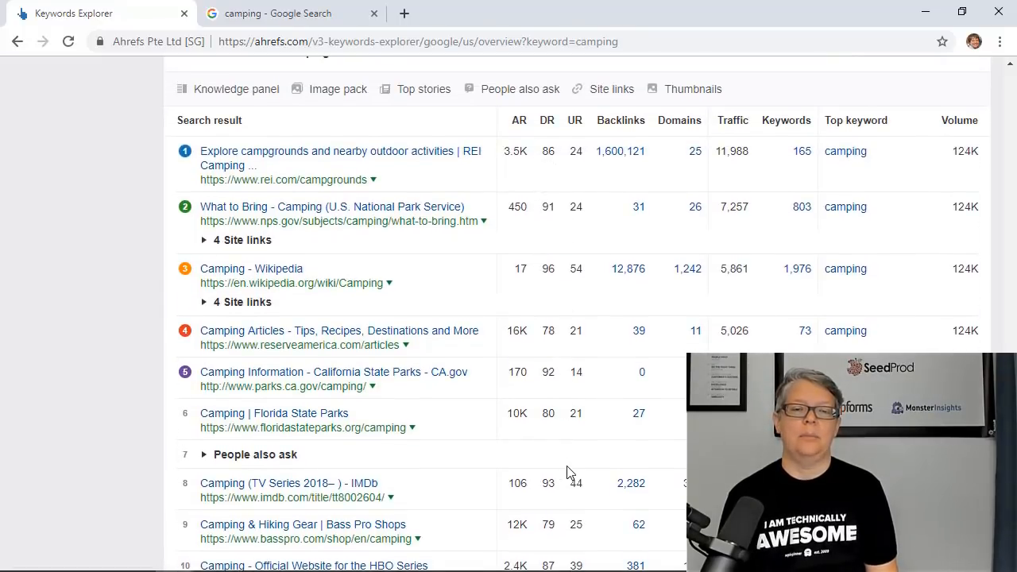
mouse_move(539, 309)
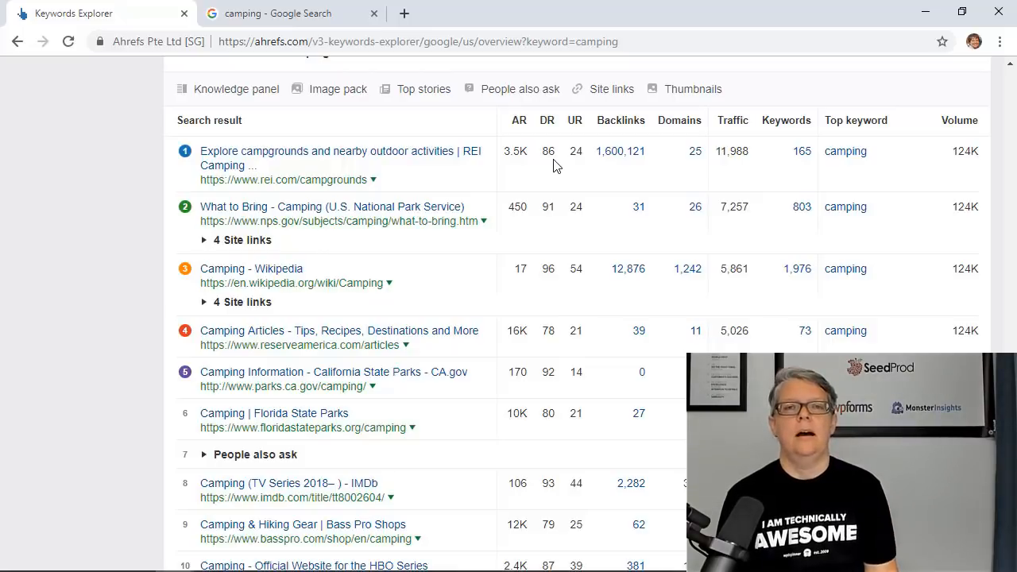
mouse_move(574, 120)
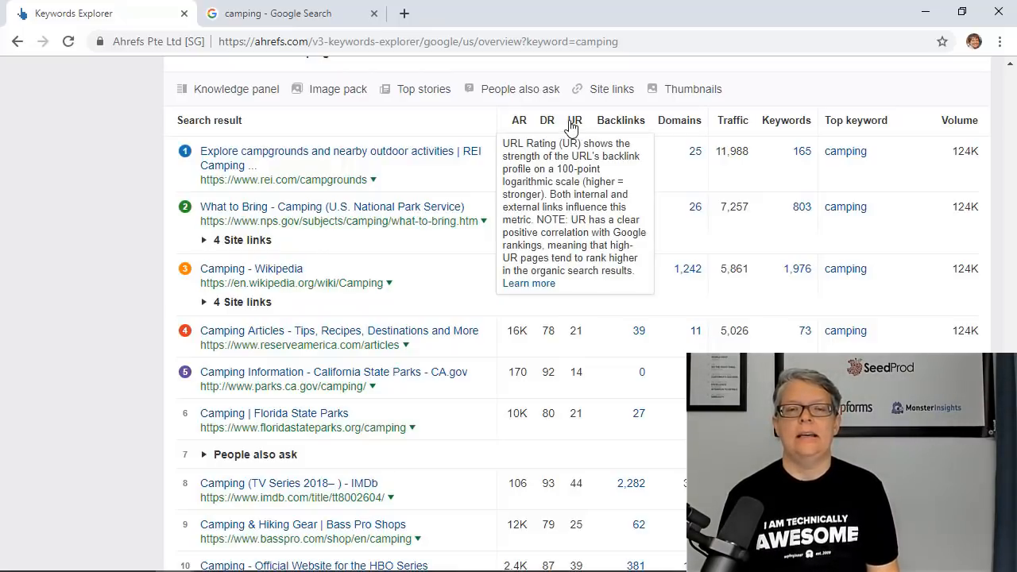
mouse_move(466, 123)
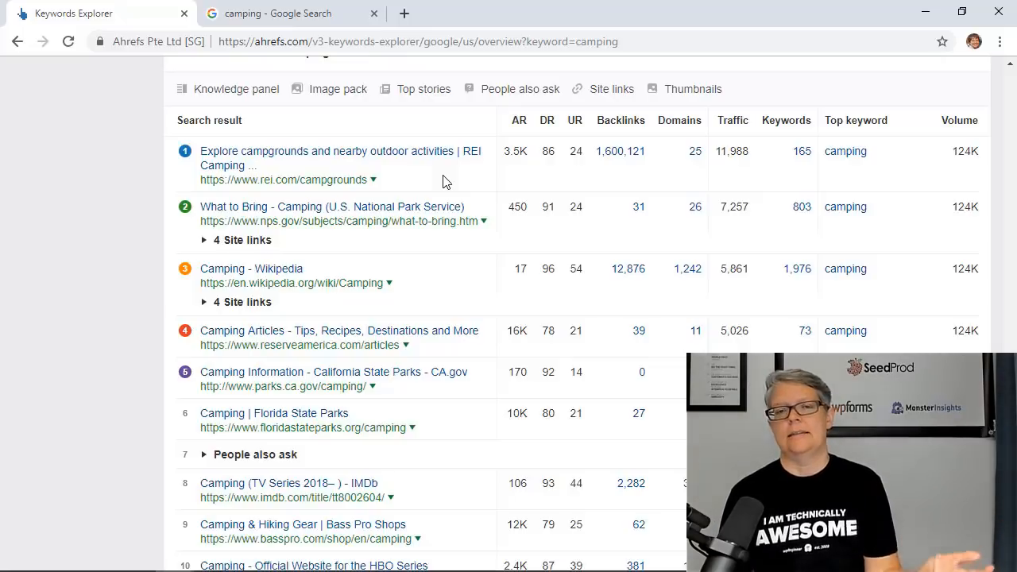
mouse_move(608, 185)
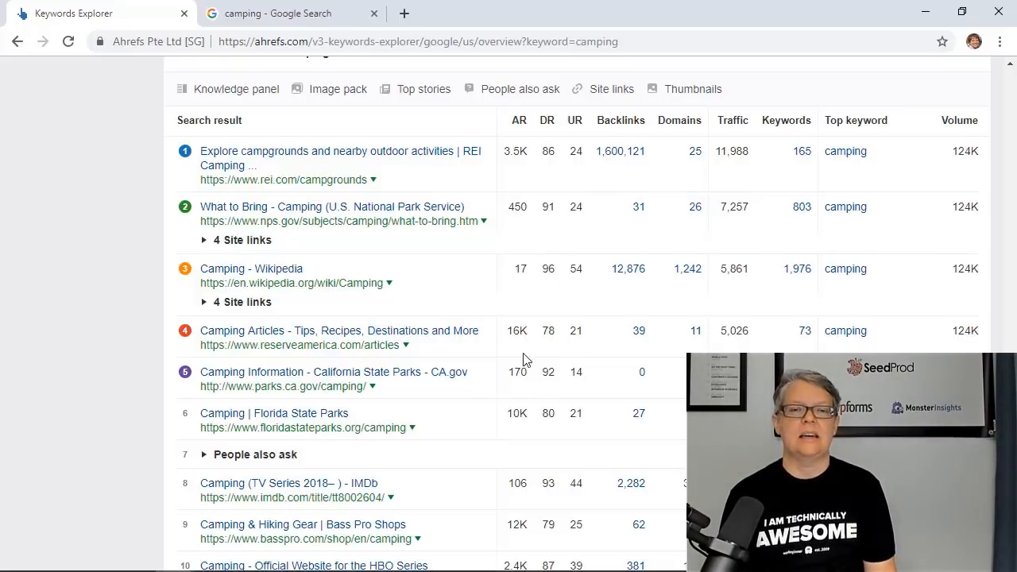
mouse_move(534, 295)
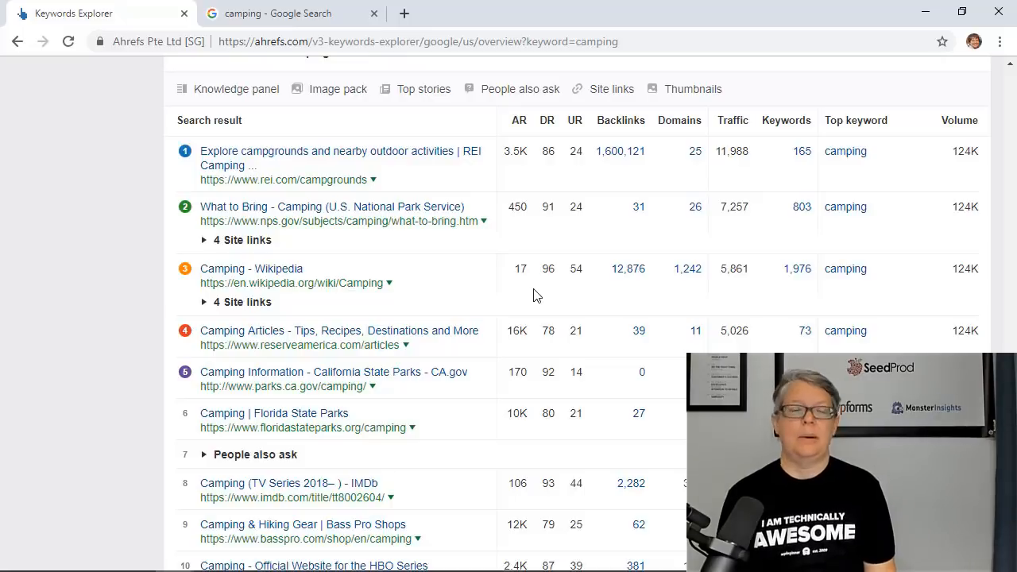
mouse_move(580, 196)
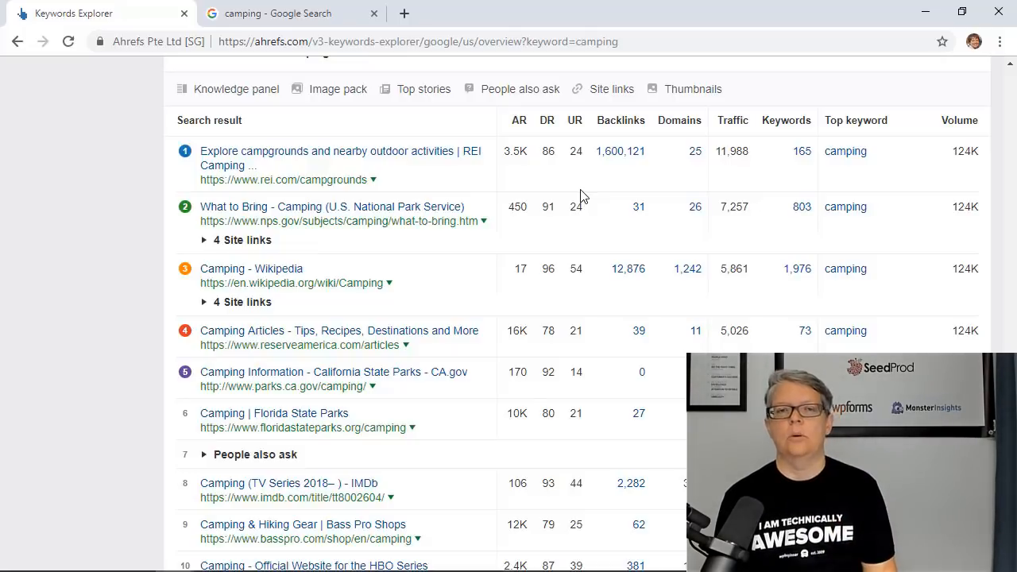
mouse_move(628, 173)
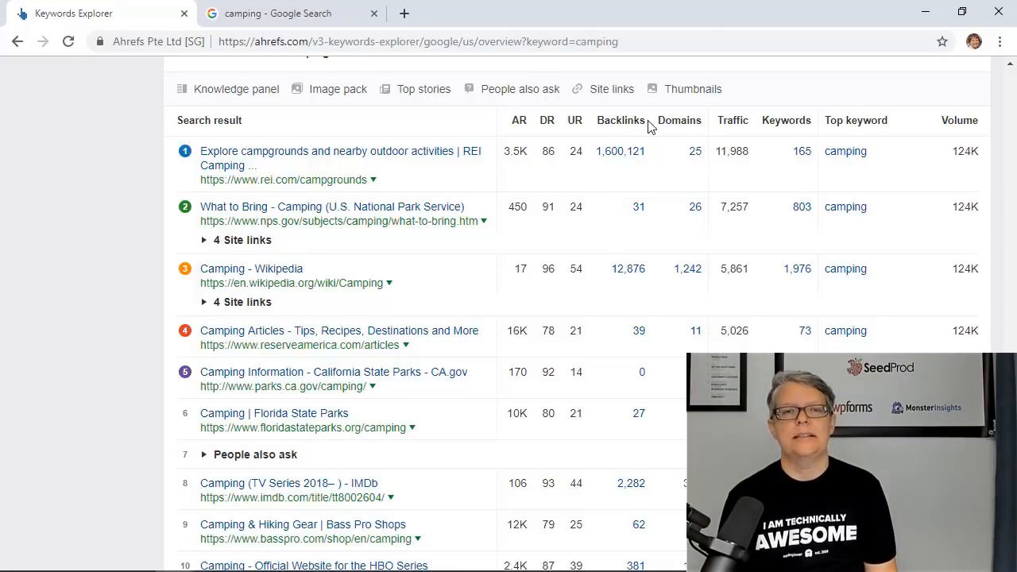
mouse_move(659, 264)
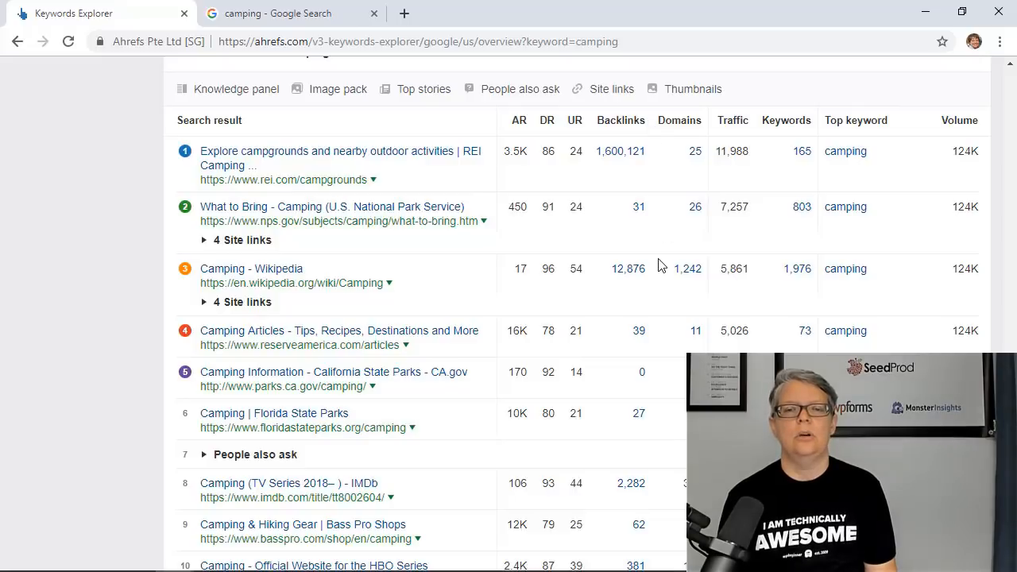
mouse_move(630, 231)
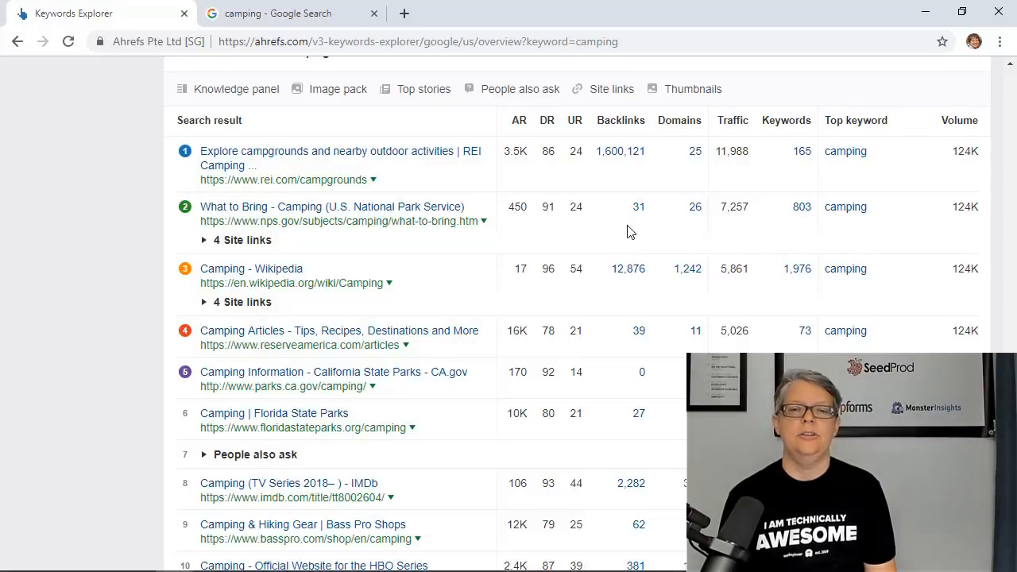
mouse_move(679, 120)
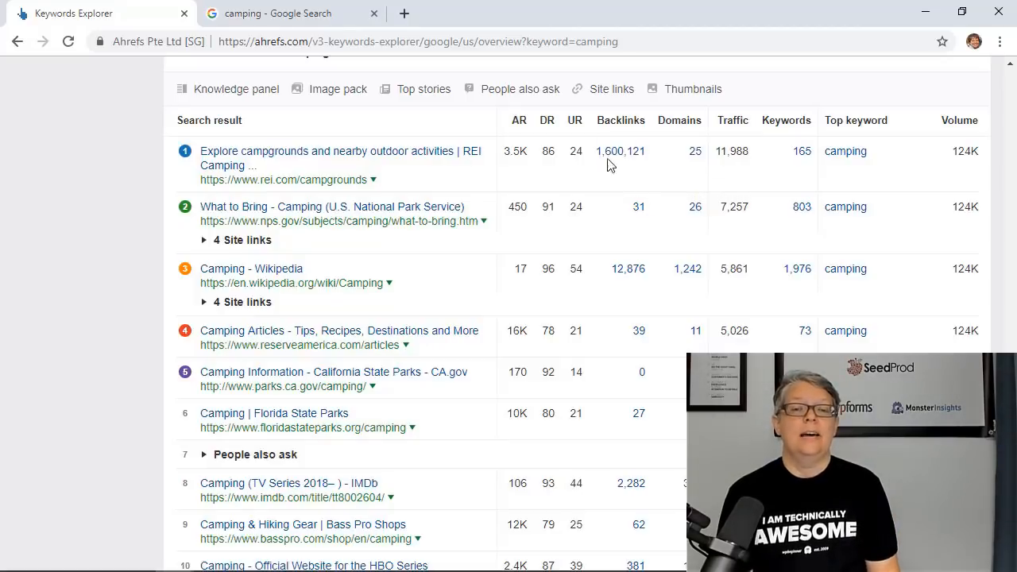
mouse_move(687, 170)
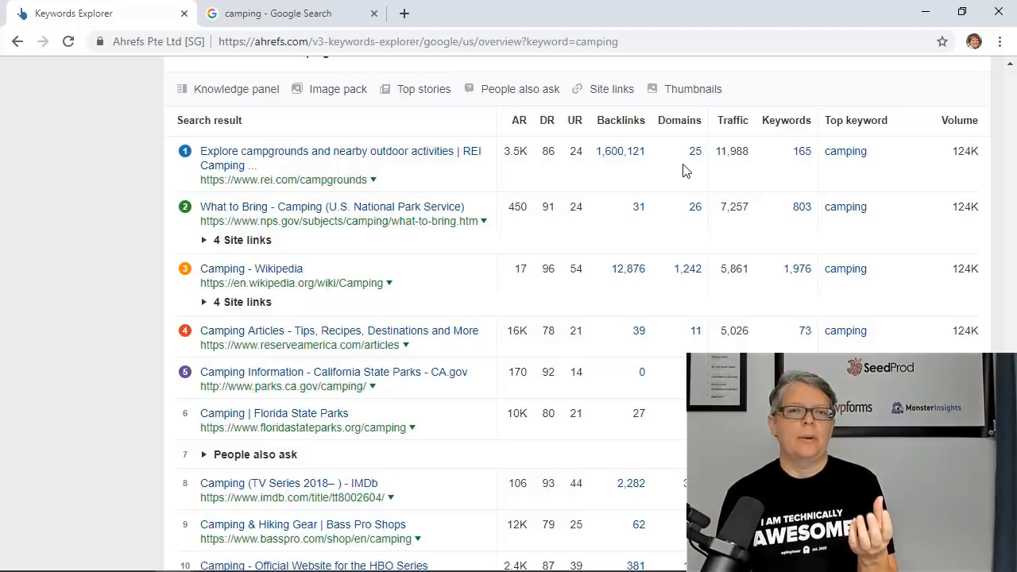
mouse_move(679, 127)
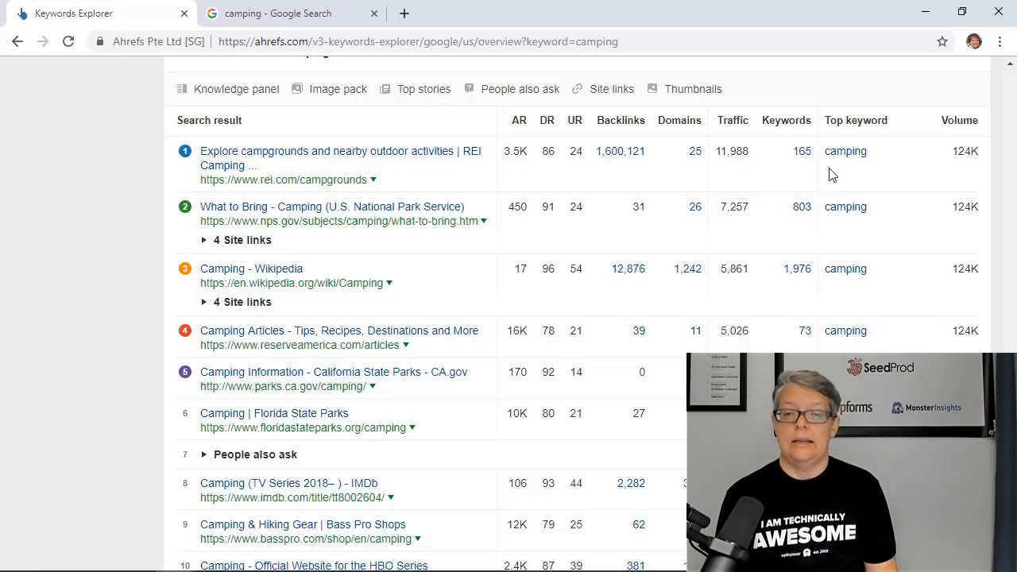
mouse_move(806, 167)
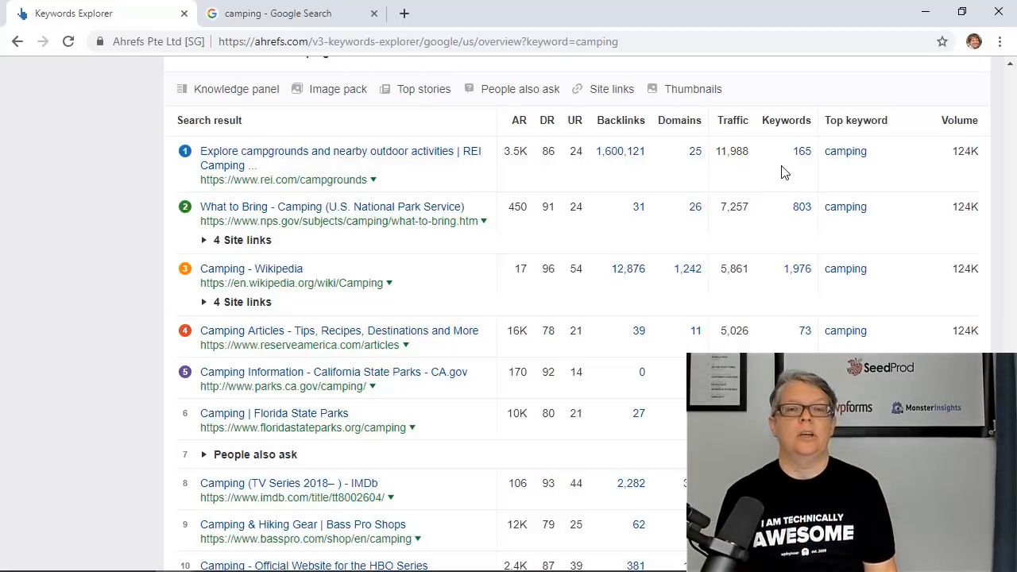
mouse_move(789, 185)
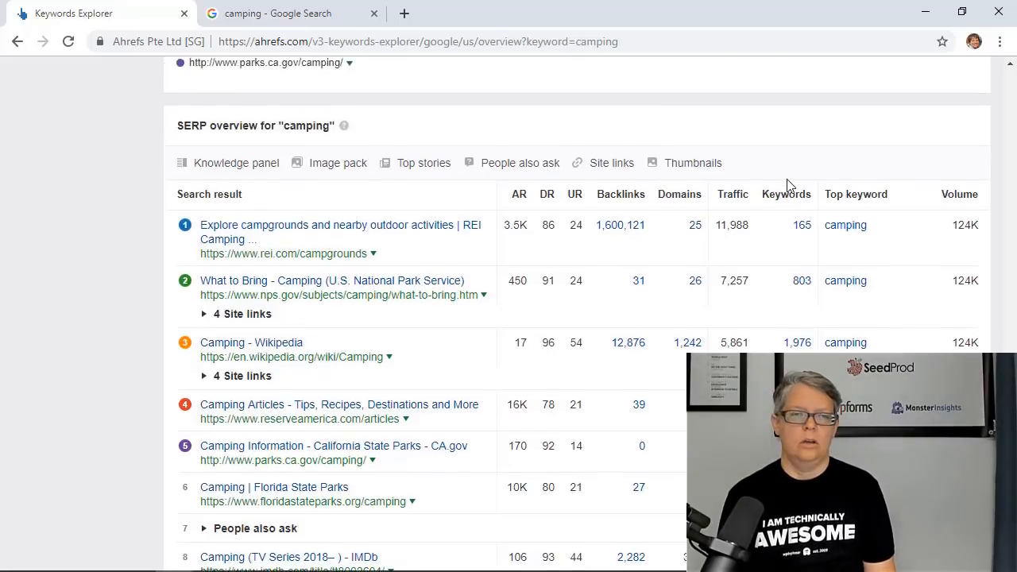
- Scroll back up to the camping overview summary with difficulty 36 and 124K volume
scroll(up, 3)
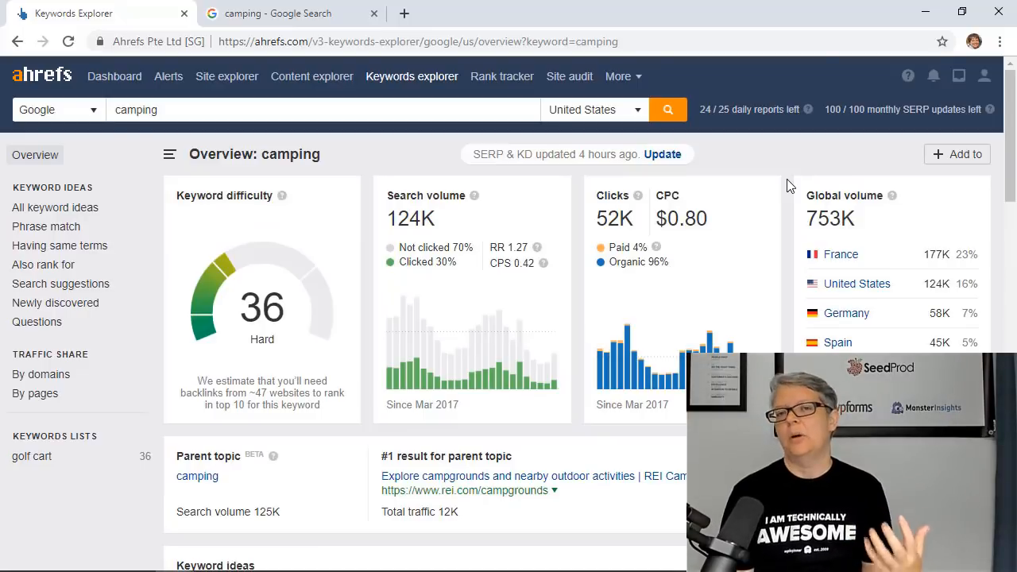
mouse_move(310, 331)
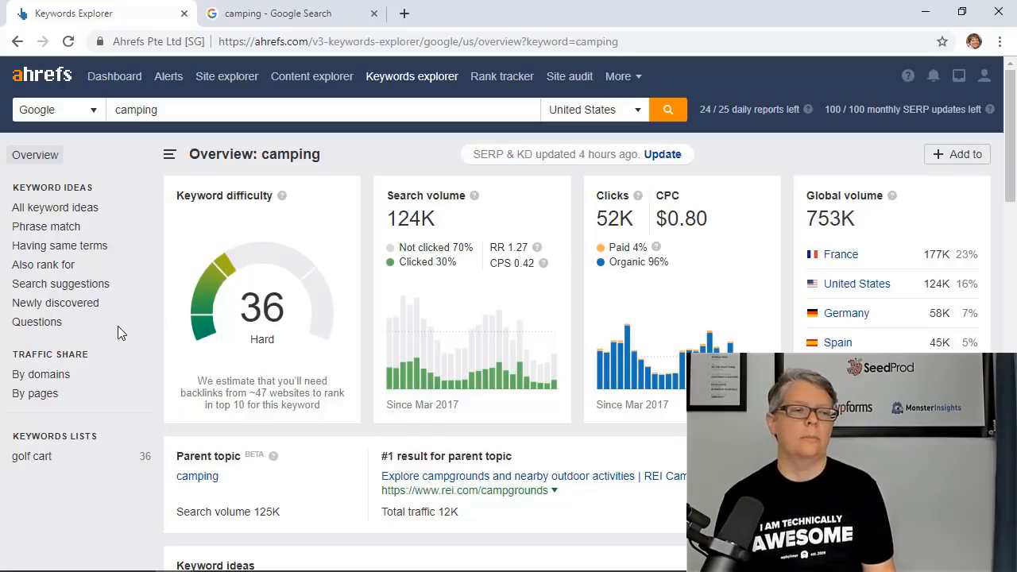
mouse_move(36, 322)
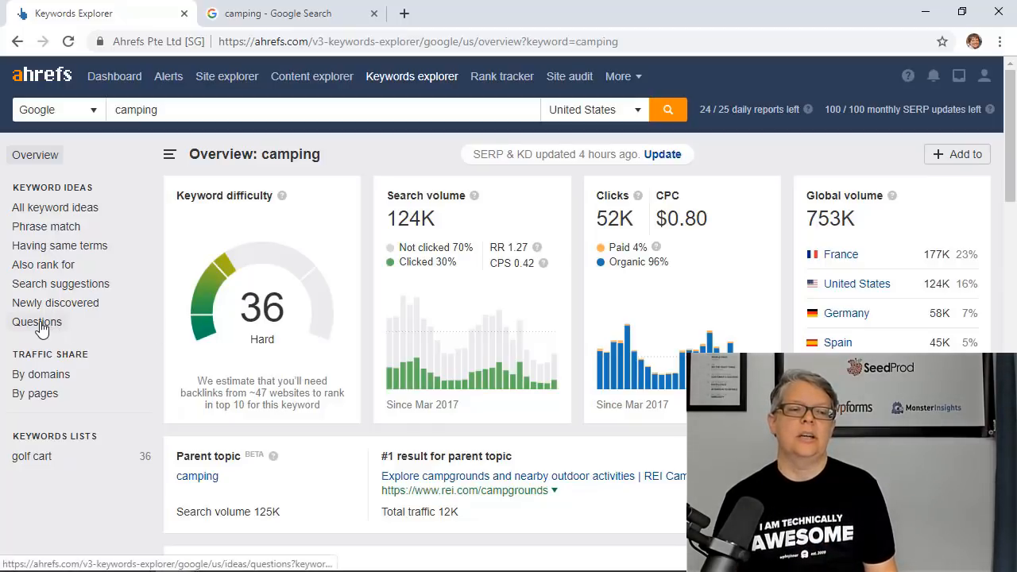
- Open the Questions report for camping from the sidebar and scroll through its keywords
click(37, 322)
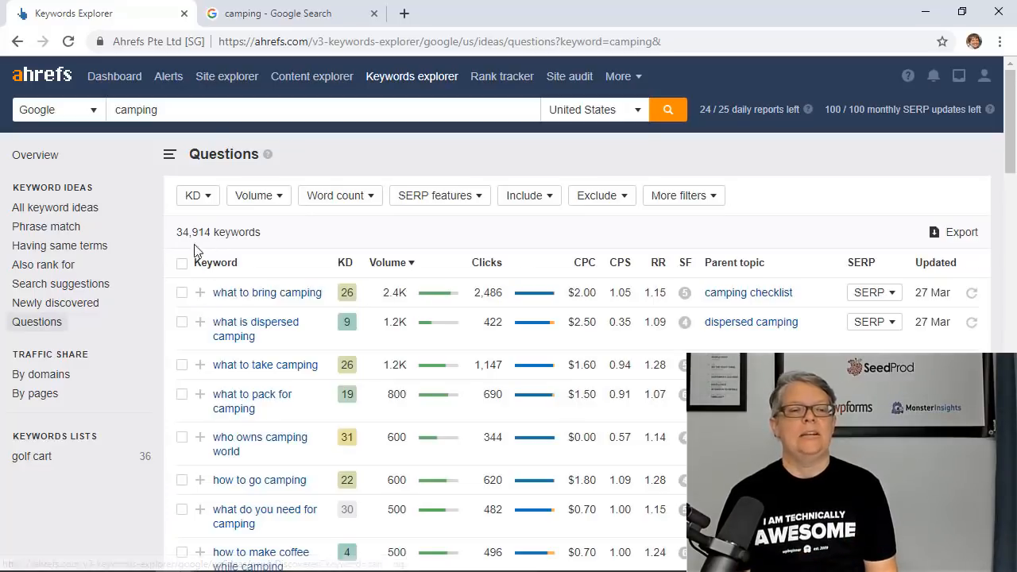
mouse_move(348, 242)
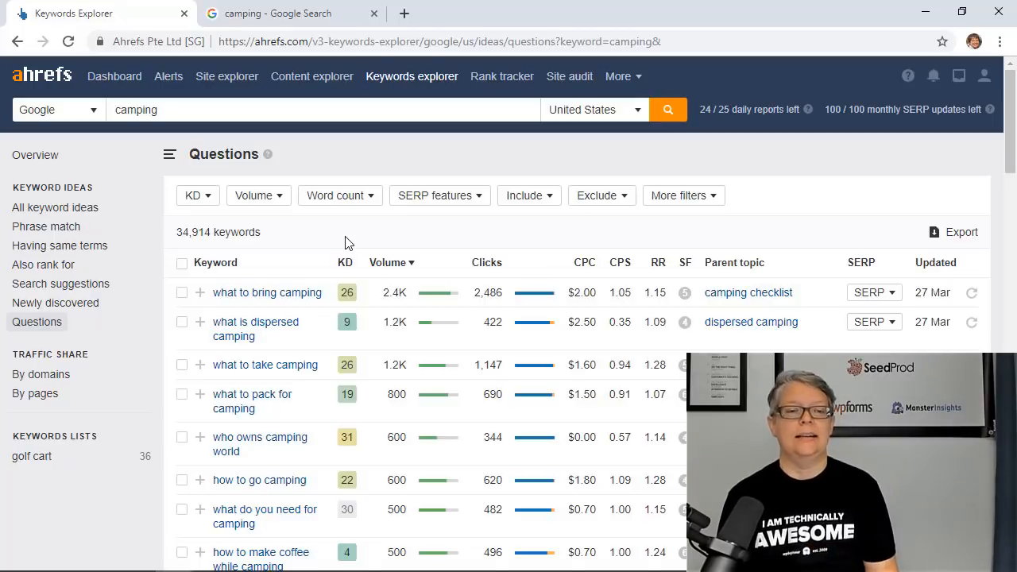
scroll(down, 3)
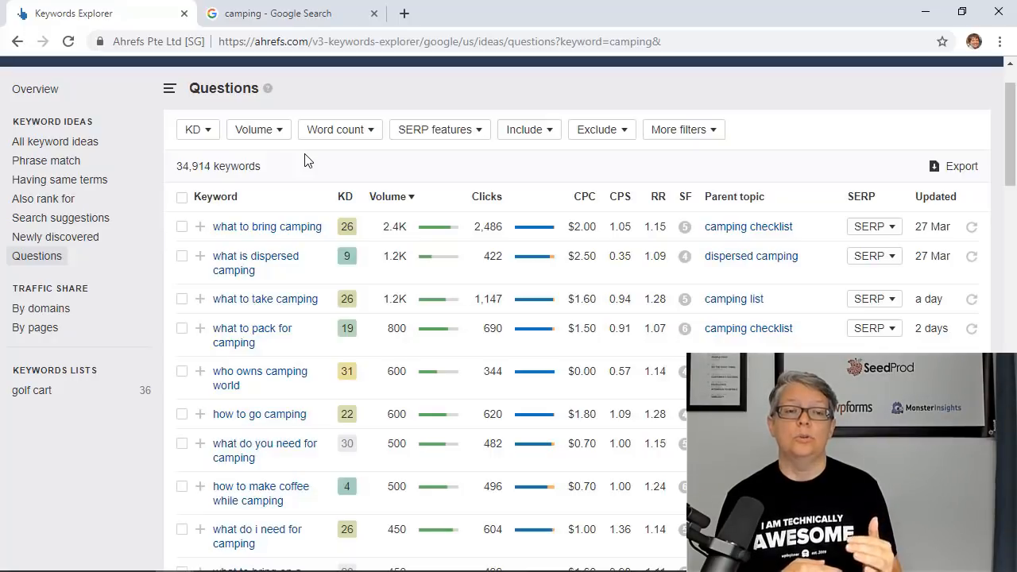
scroll(down, 3)
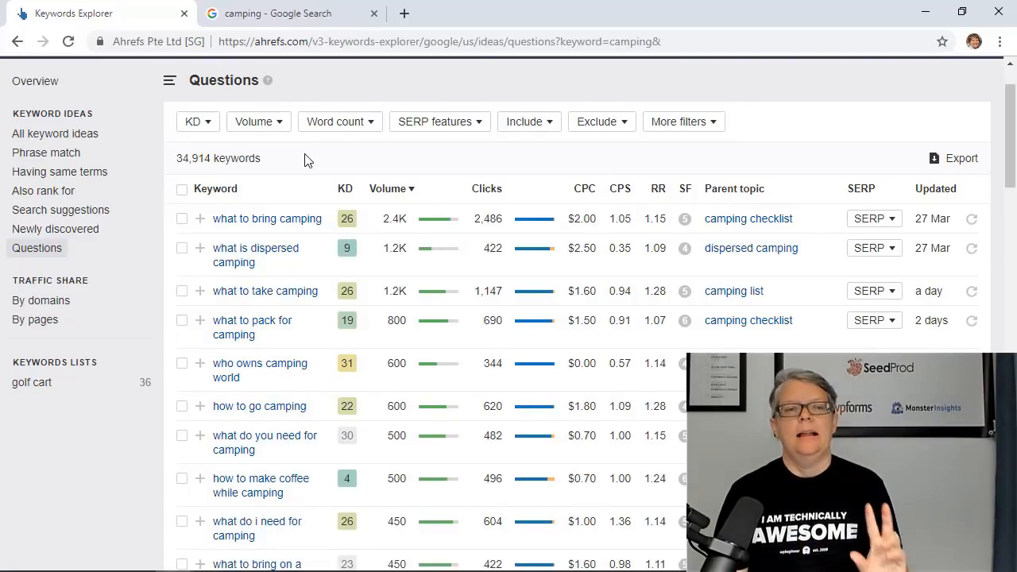
- Apply a KD filter with a maximum of 30, narrowing the questions to 583 keywords
click(197, 120)
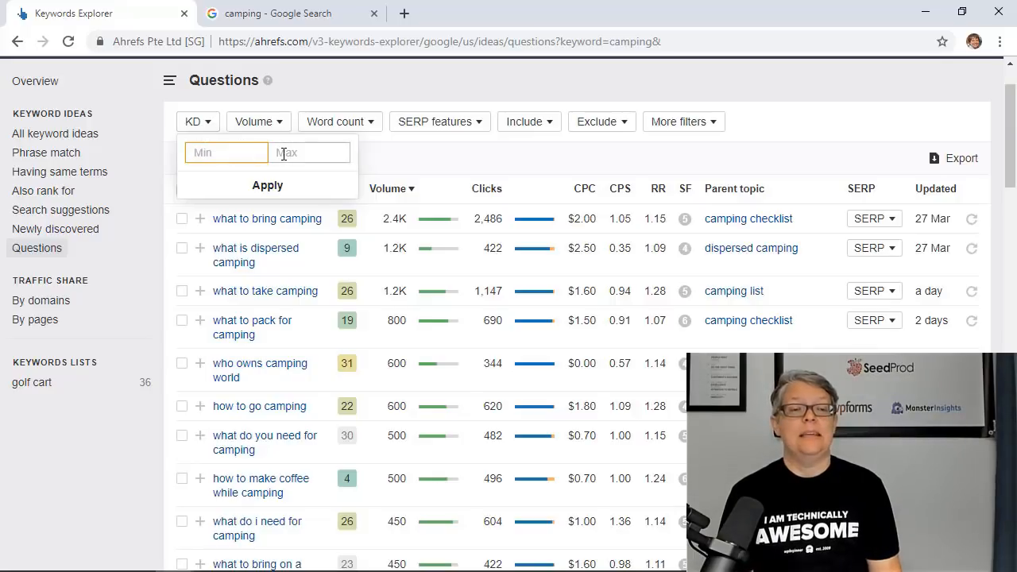
text(3)
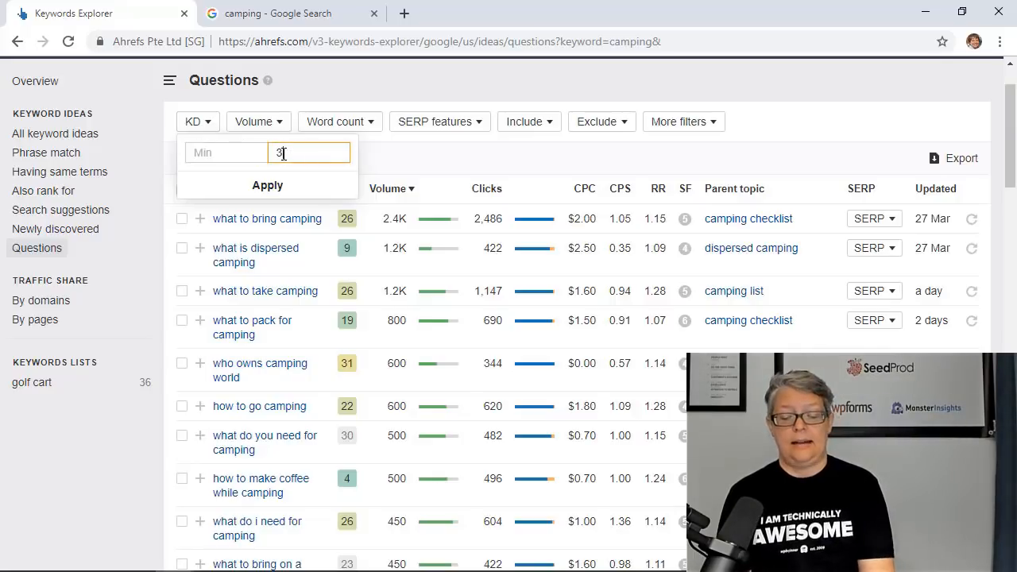
text(0)
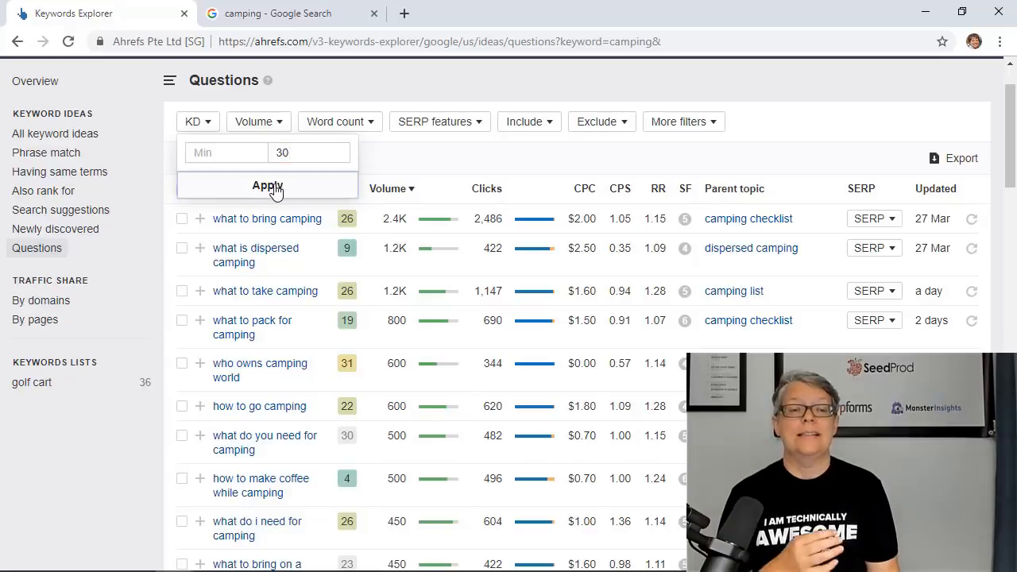
click(267, 185)
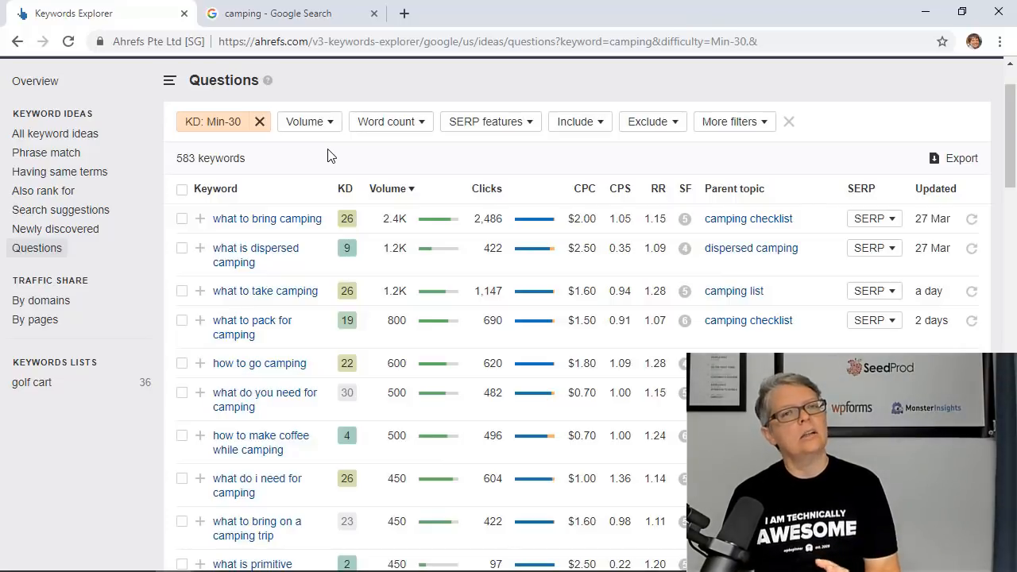
mouse_move(403, 162)
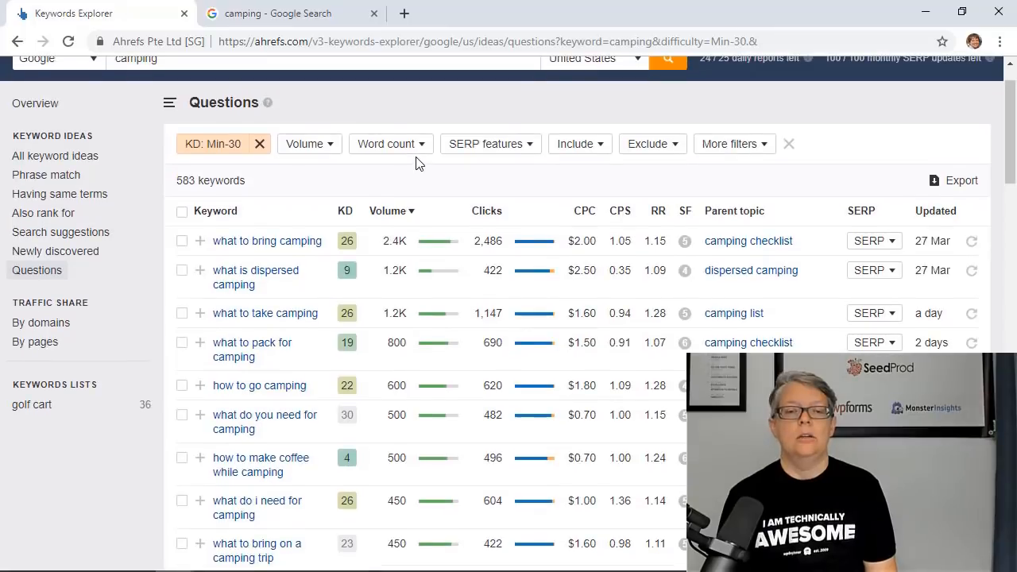
- Sort the 583 filtered camping questions by KD ascending, topped by a zero-KD question
click(212, 144)
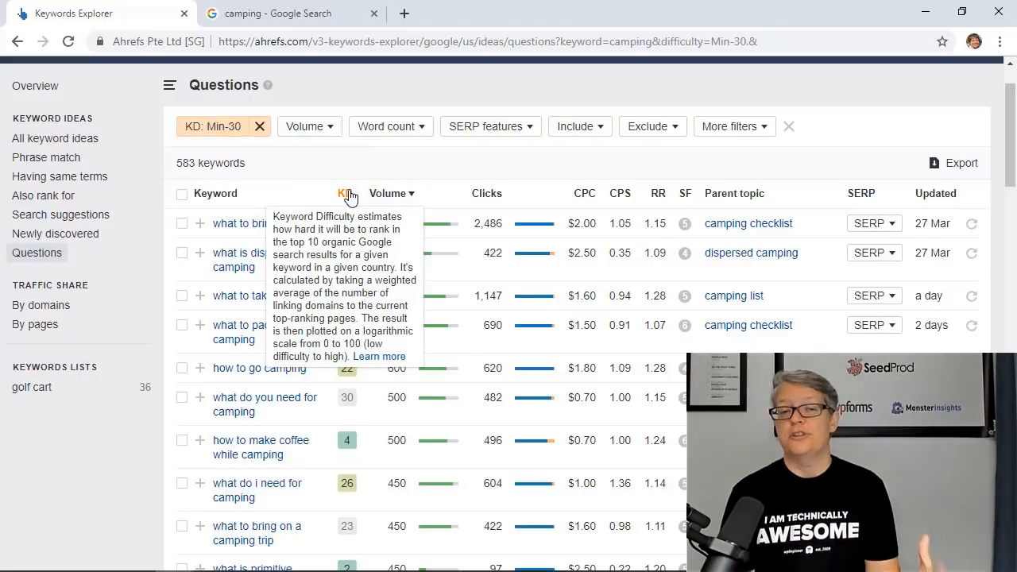
click(345, 193)
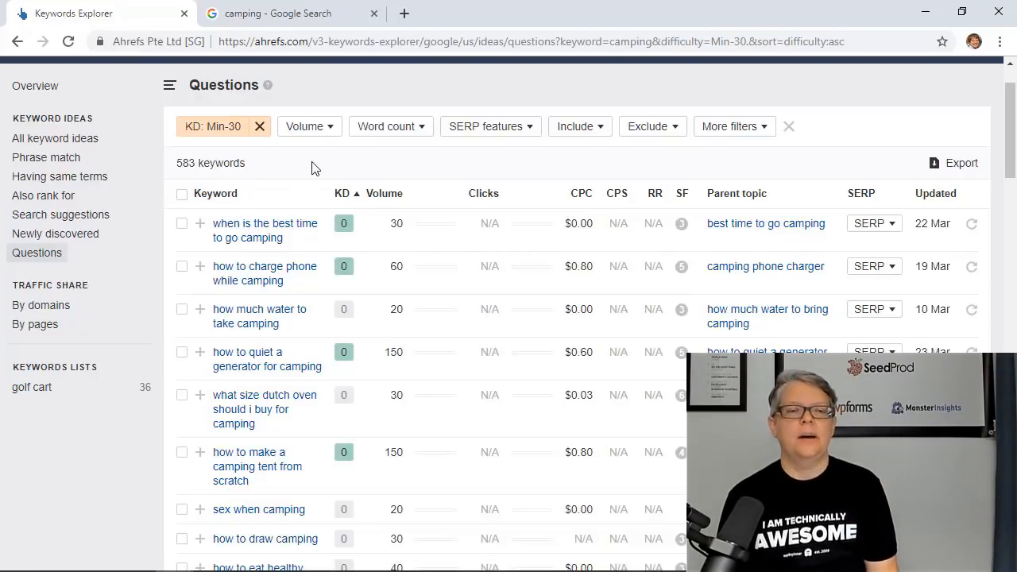
mouse_move(342, 193)
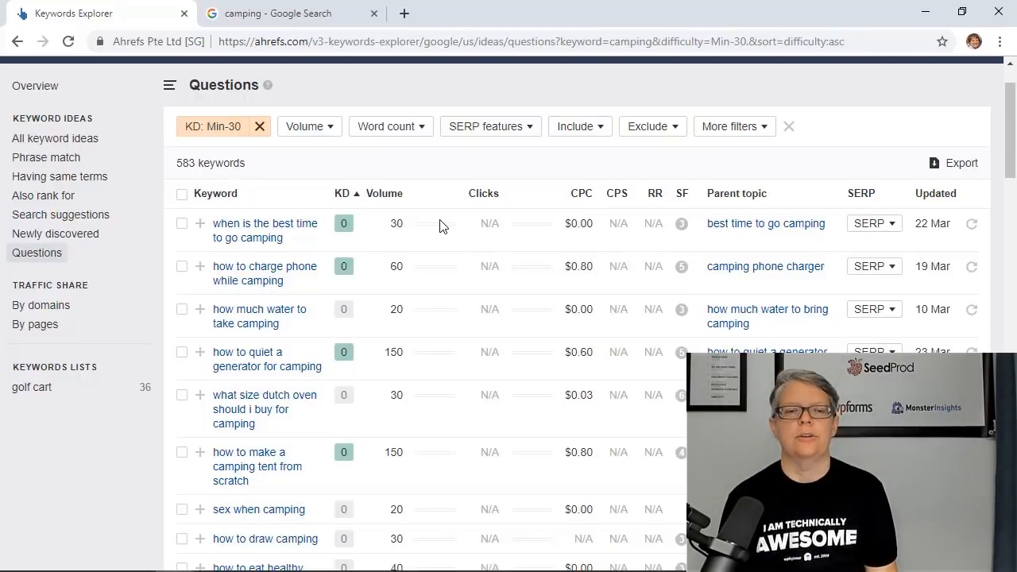
mouse_move(357, 191)
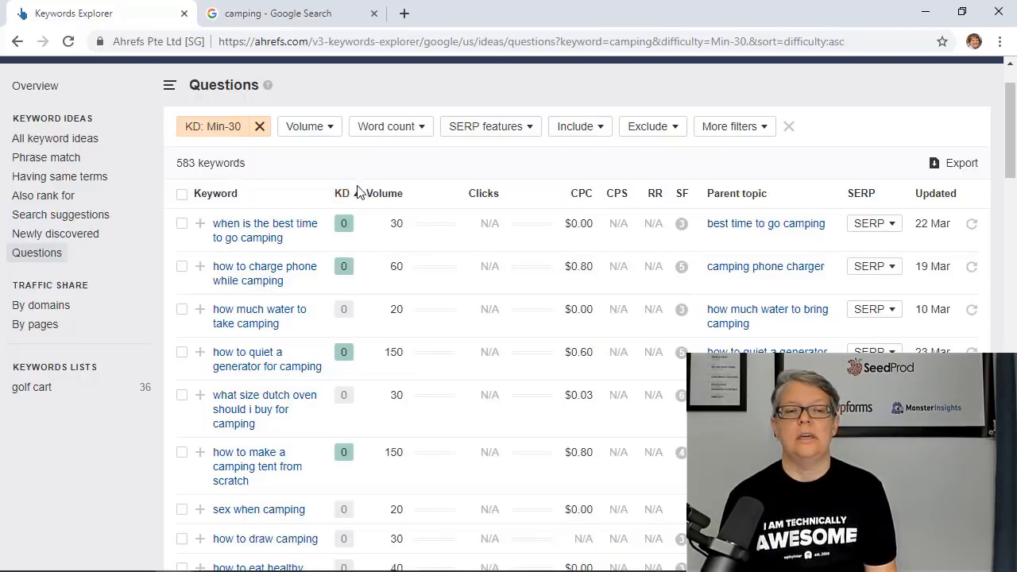
click(342, 193)
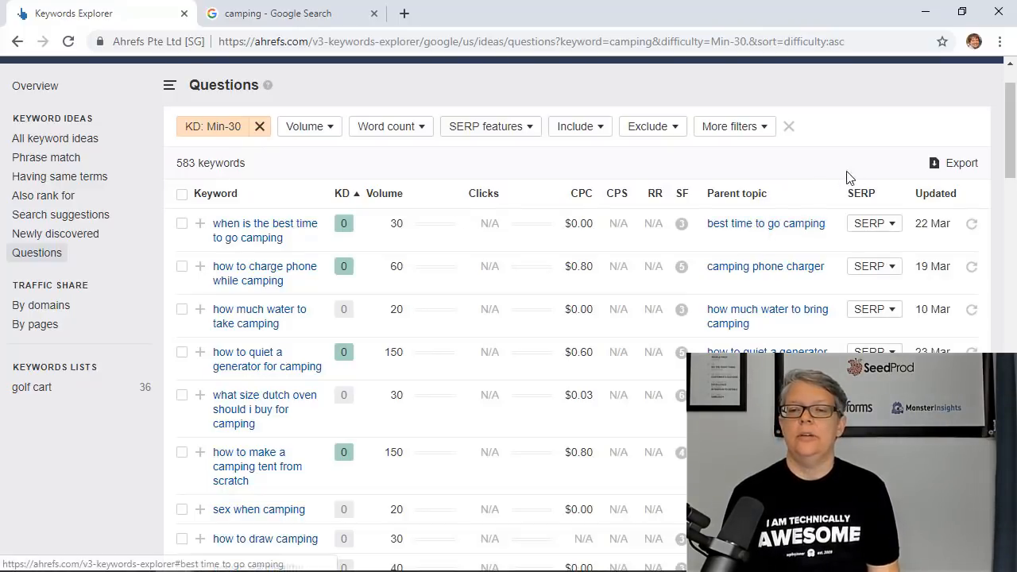
scroll(down, 3)
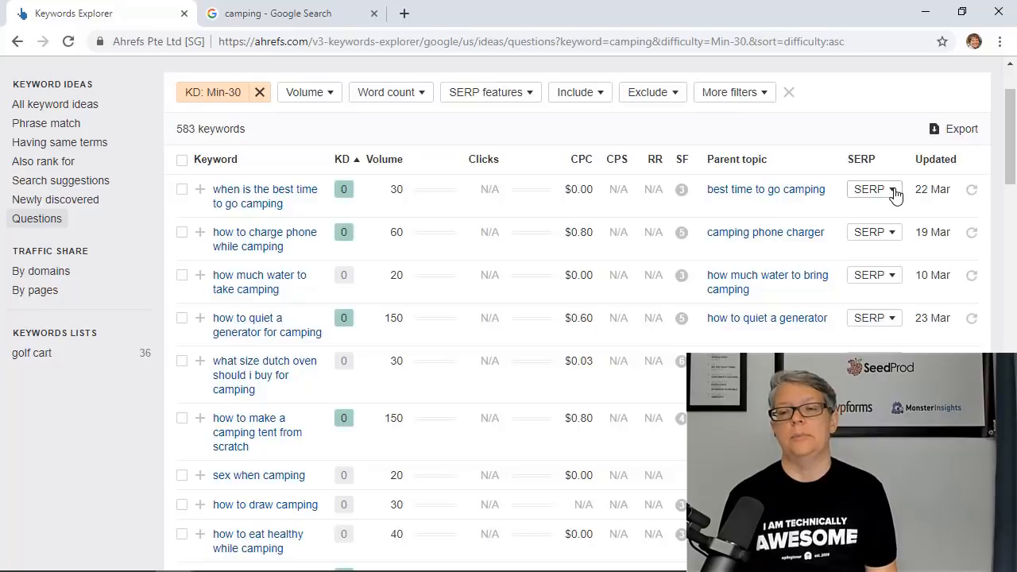
click(868, 190)
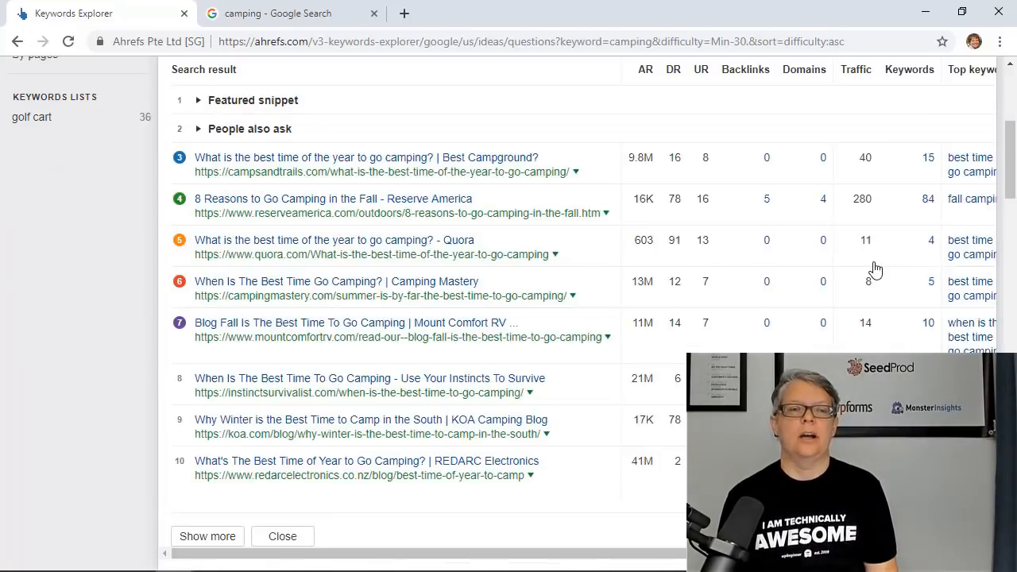
mouse_move(784, 302)
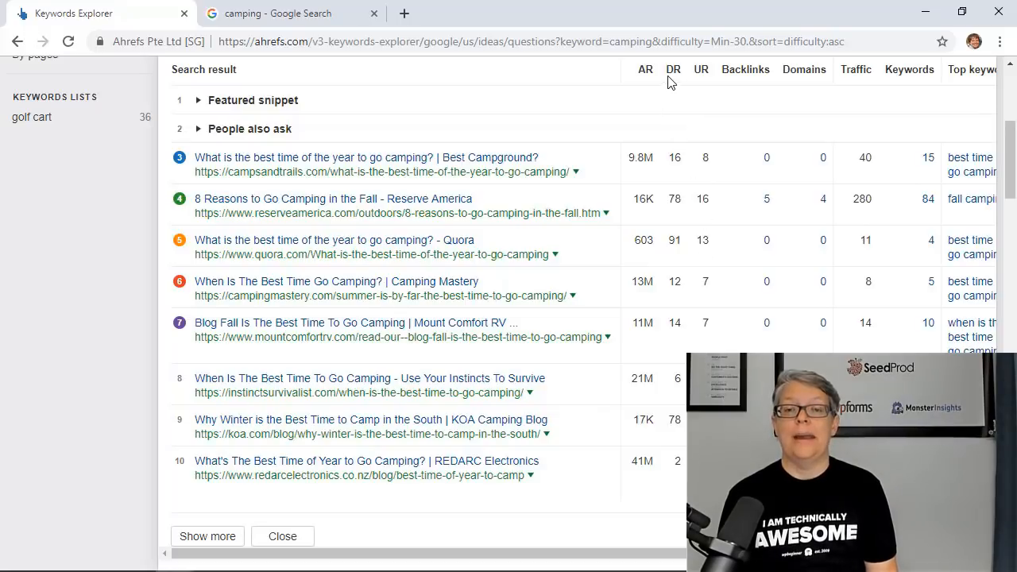
mouse_move(690, 158)
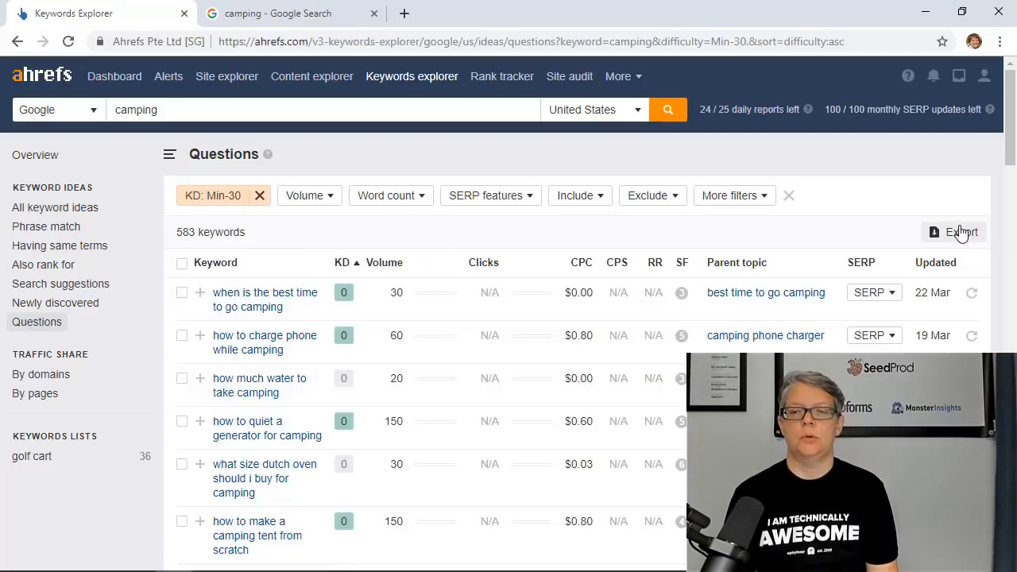
- Export the 583 sorted questions to CSV with default options and save the file
click(961, 232)
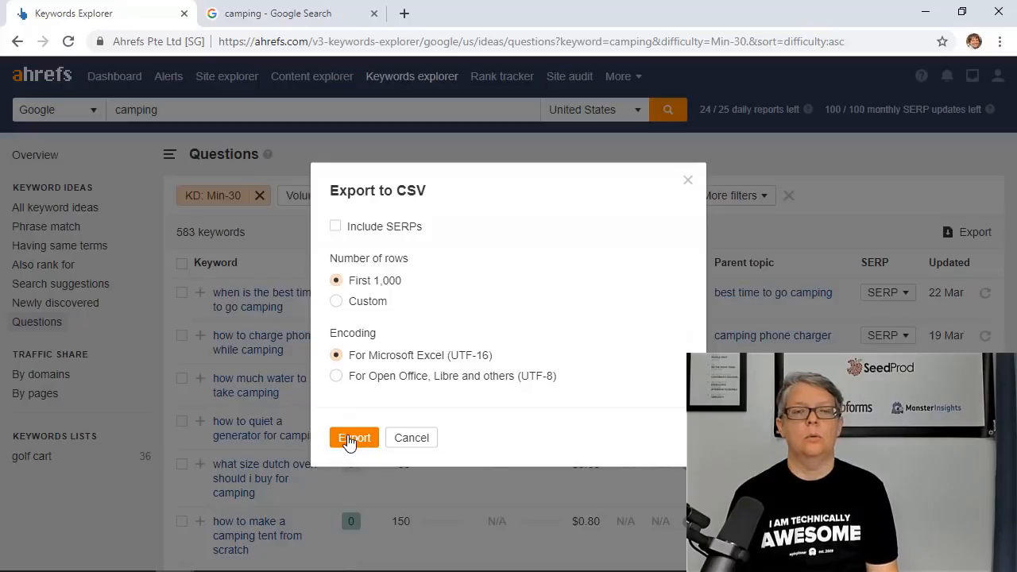
click(354, 437)
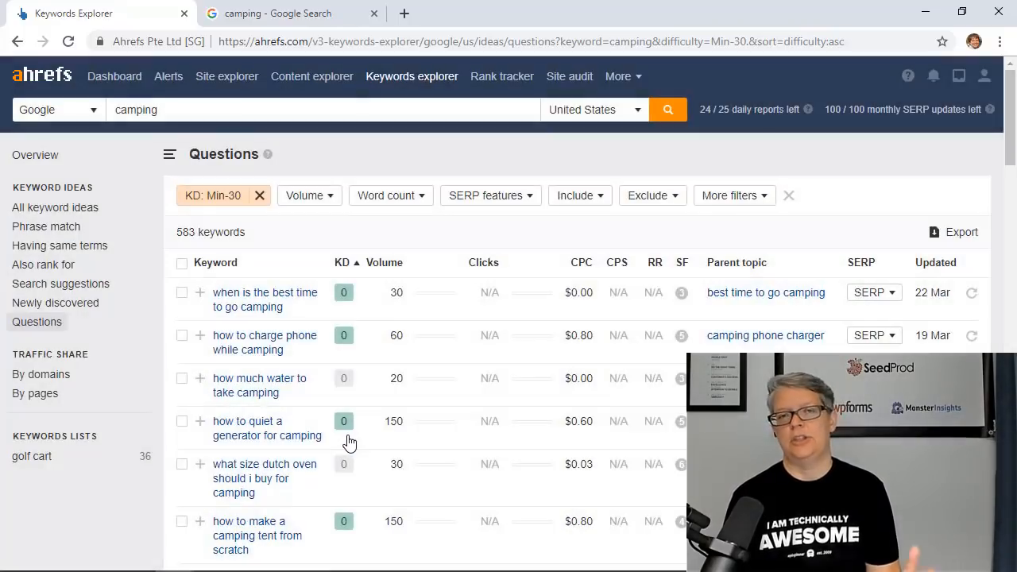
click(961, 232)
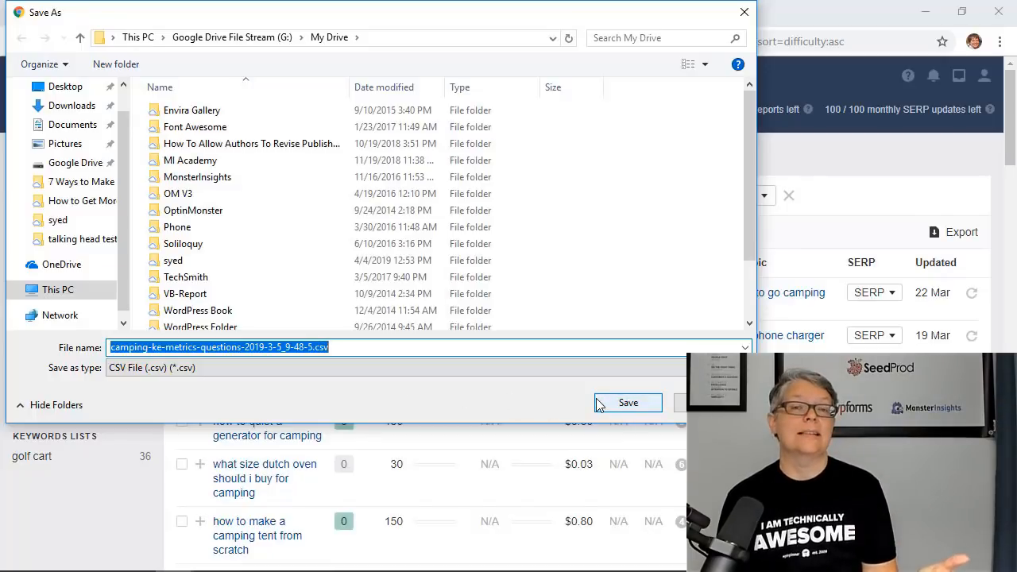
click(627, 402)
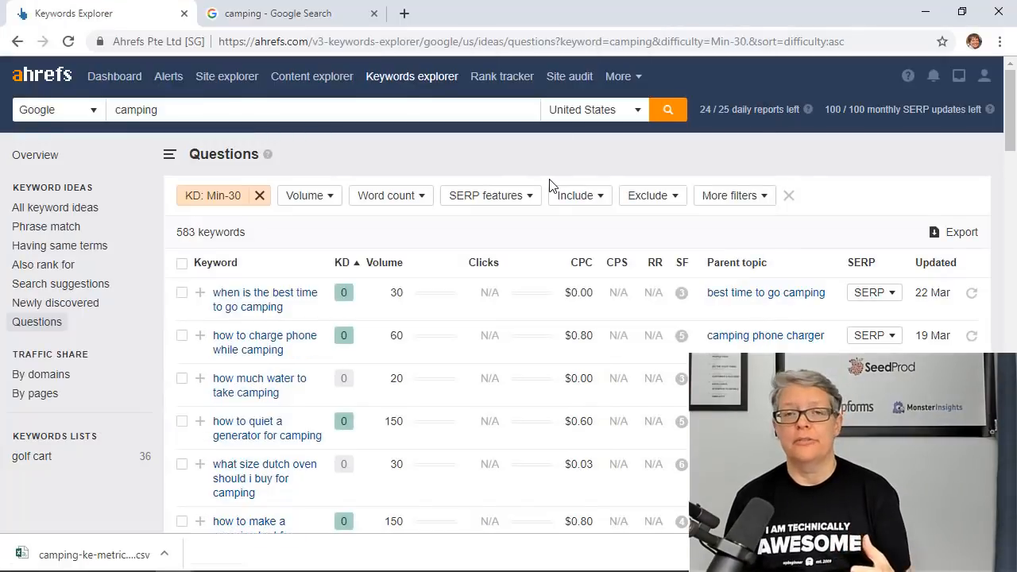